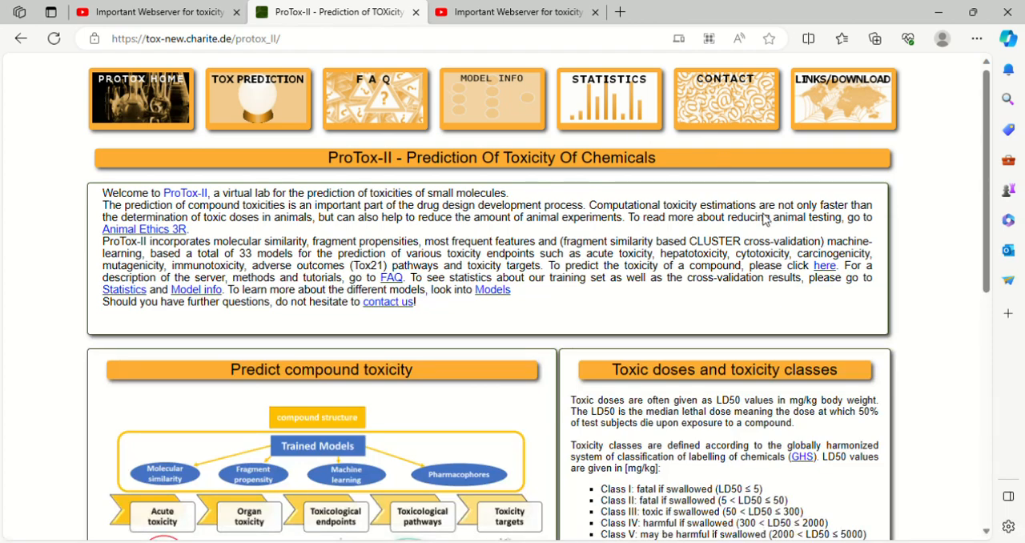
mouse_move(42, 374)
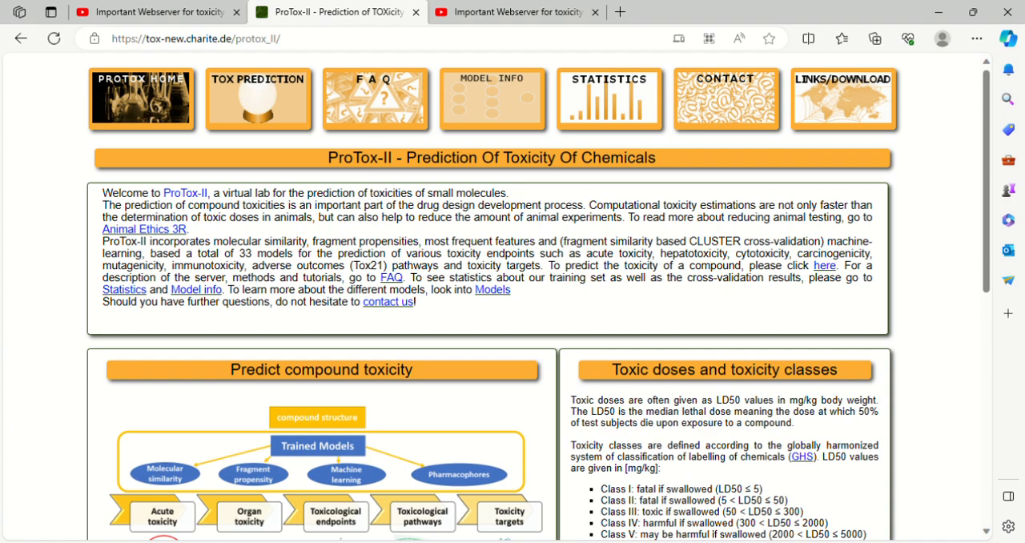
Step: Go to the Tox Prediction input page and load Tamoxifen as the molecule
scroll("down", 3)
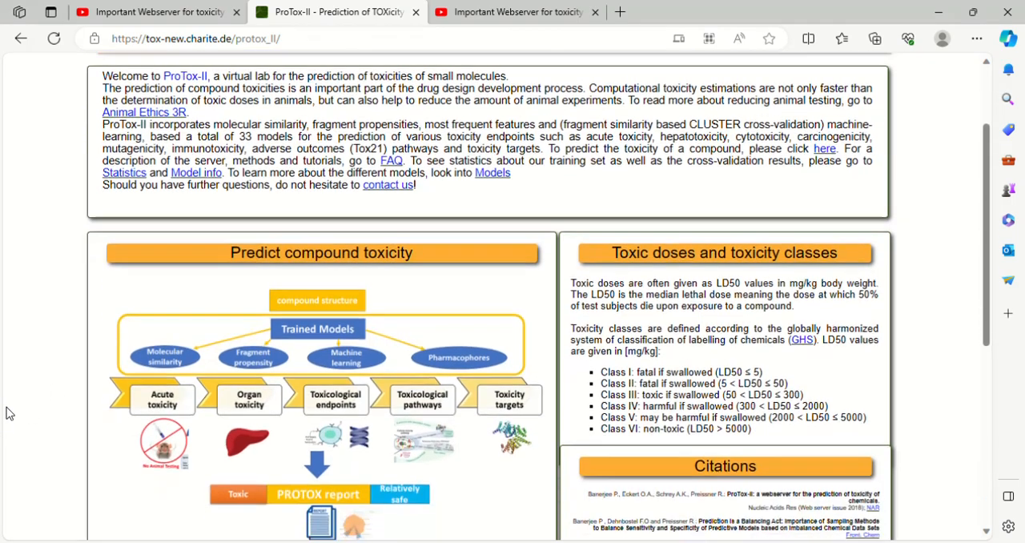
scroll("down", 3)
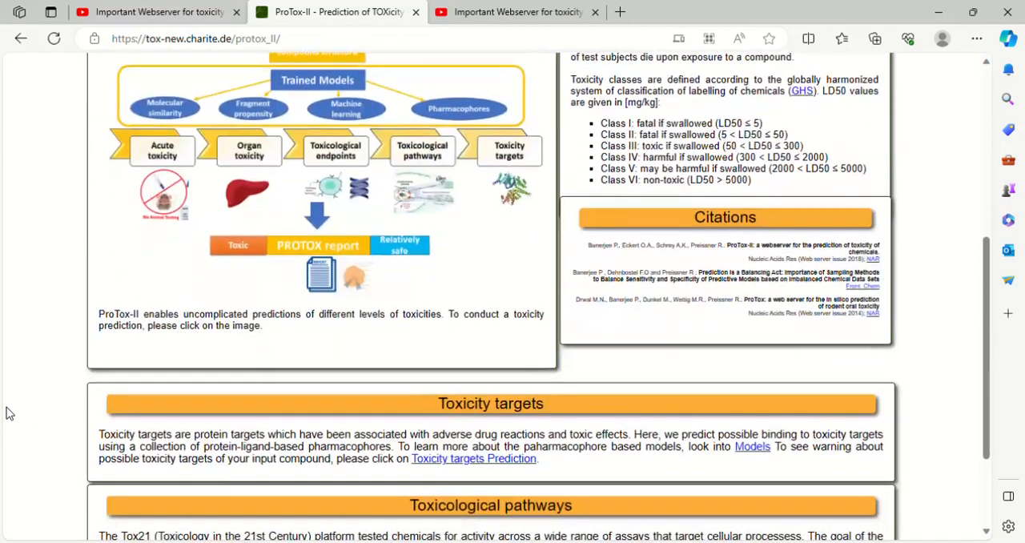
scroll("down", 3)
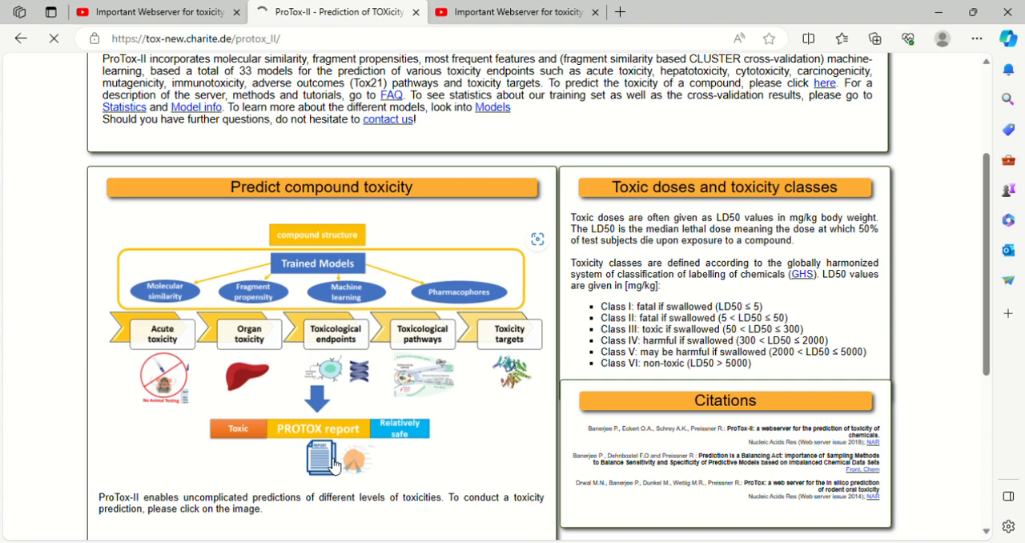
left_click(318, 455)
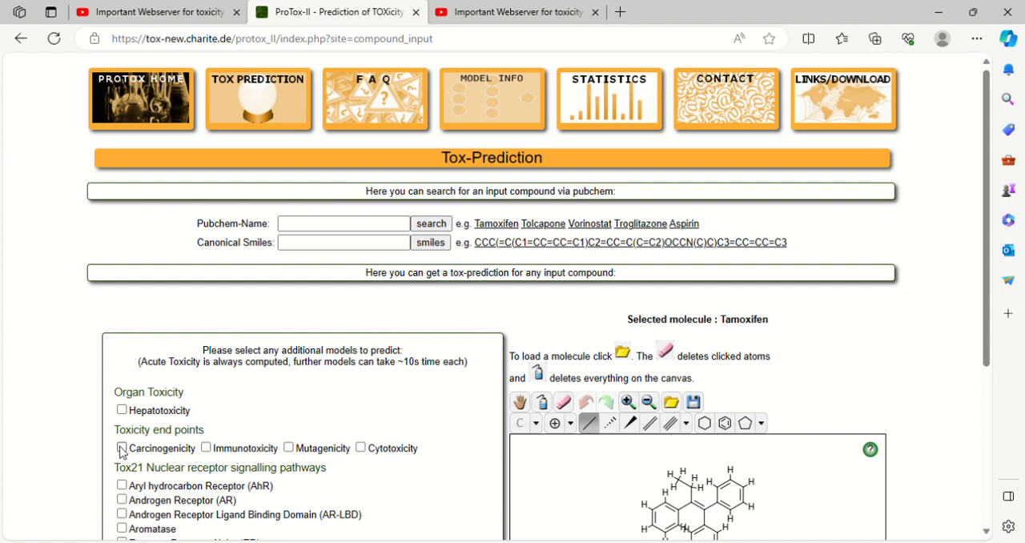
Step: Include carcinogenicity, immunotoxicity, mutagenicity and cytotoxicity in the Tamoxifen prediction
left_click(122, 448)
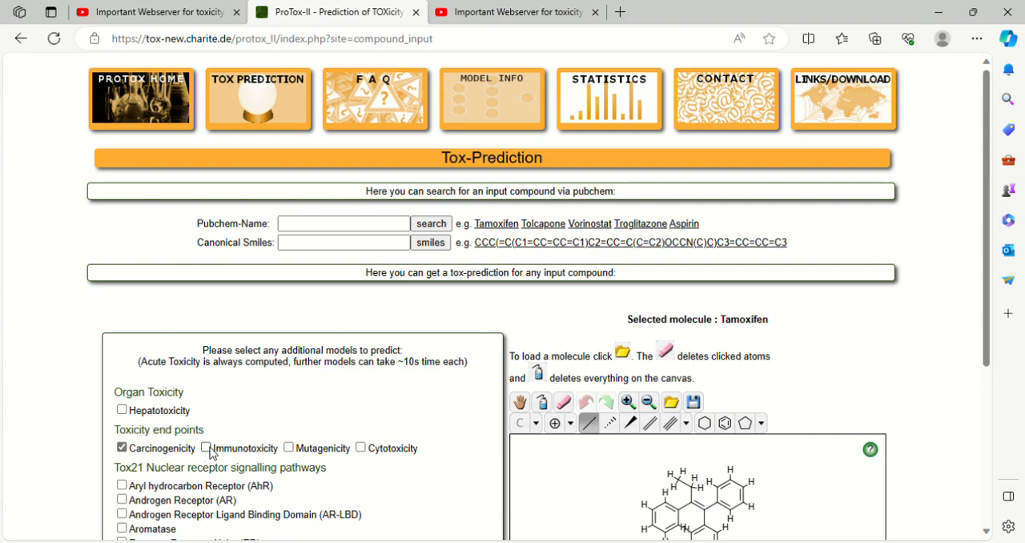
left_click(205, 449)
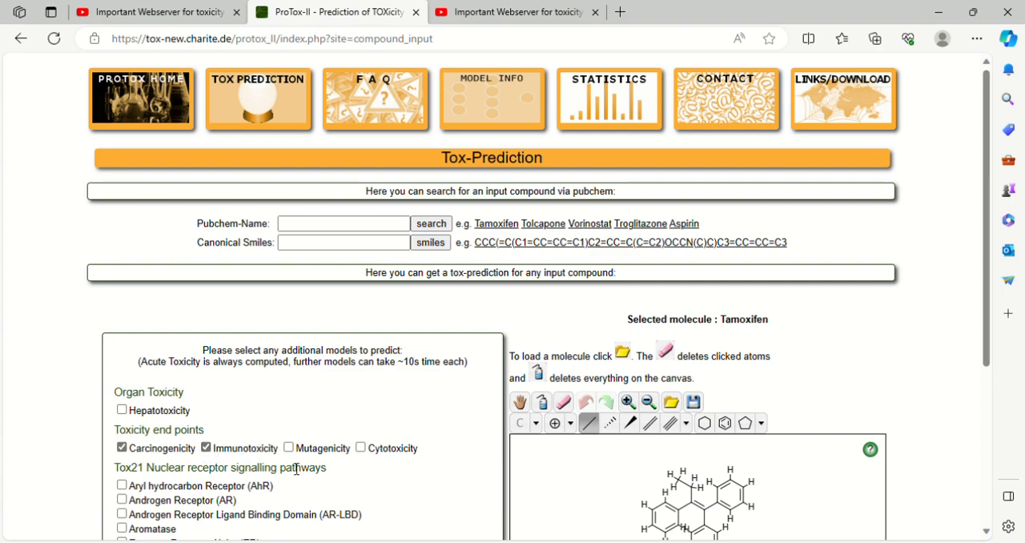
left_click(289, 447)
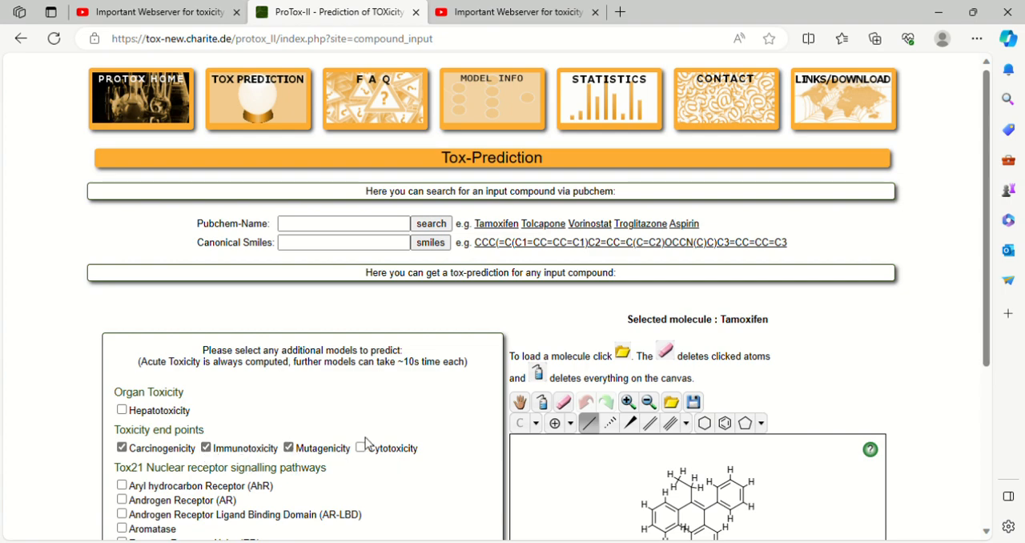
left_click(359, 449)
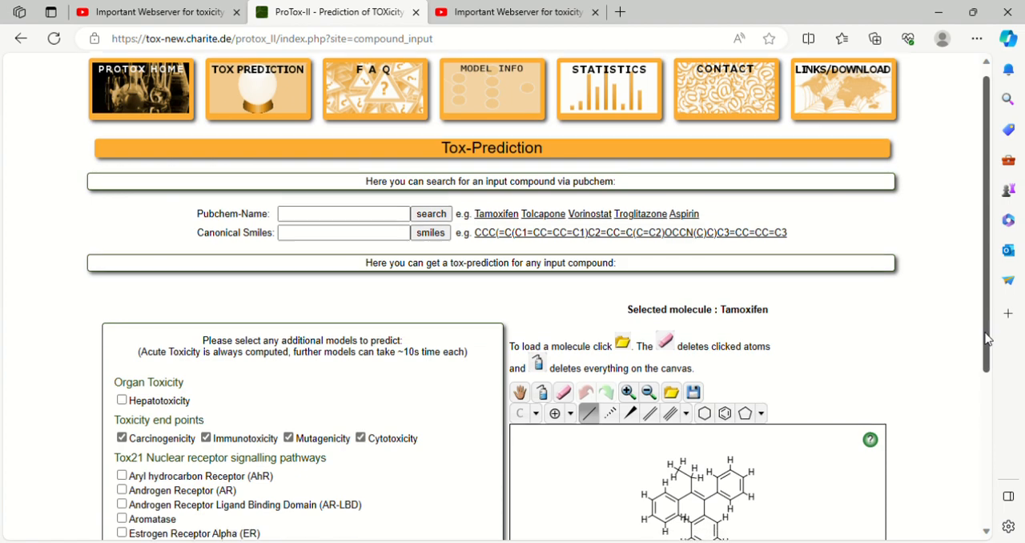
scroll("down", 3)
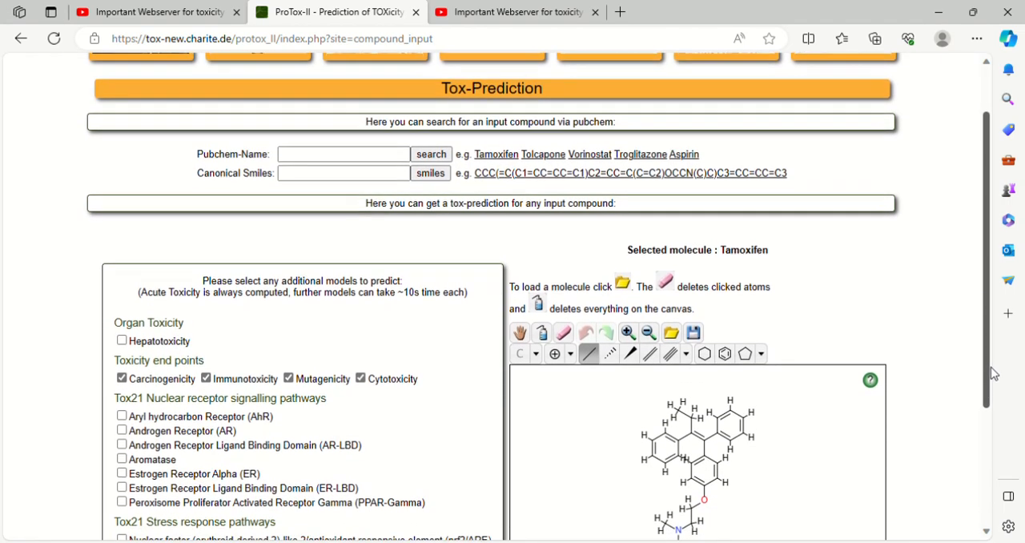
scroll("down", 3)
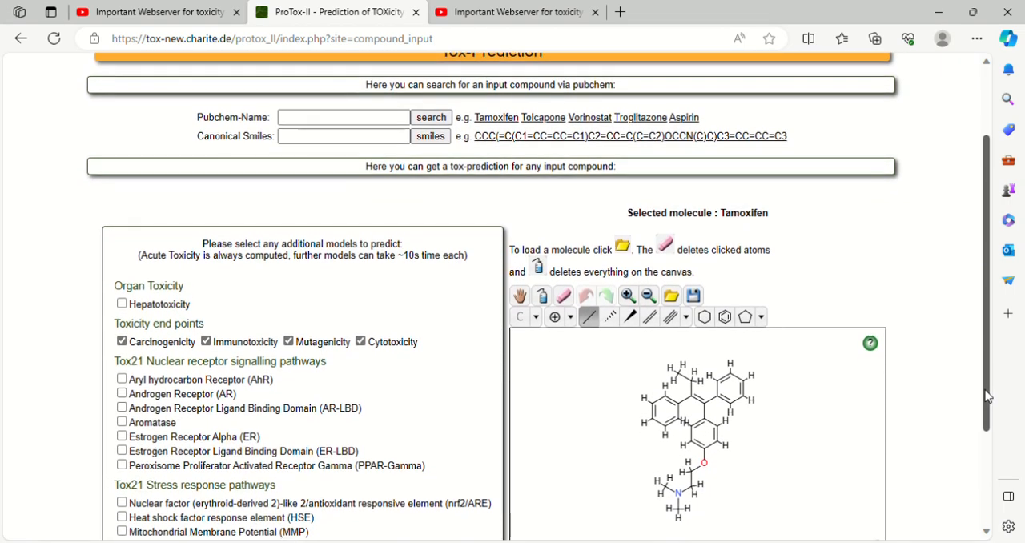
scroll("down", 3)
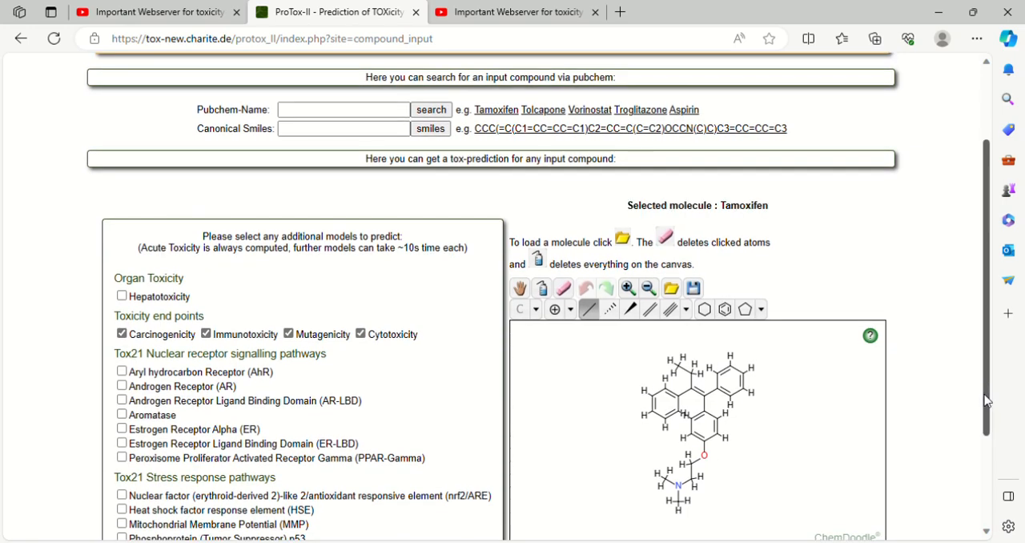
scroll("down", 3)
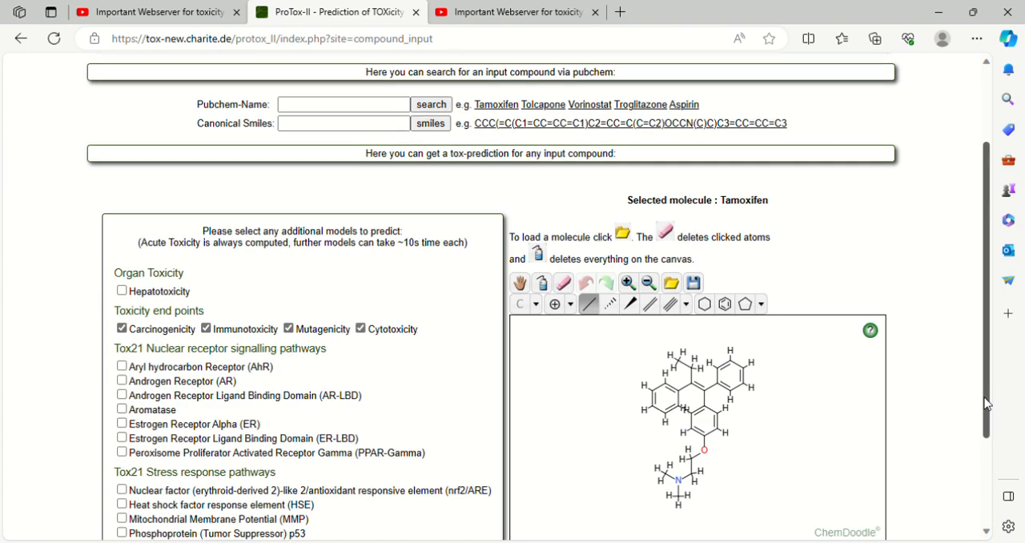
scroll("down", 3)
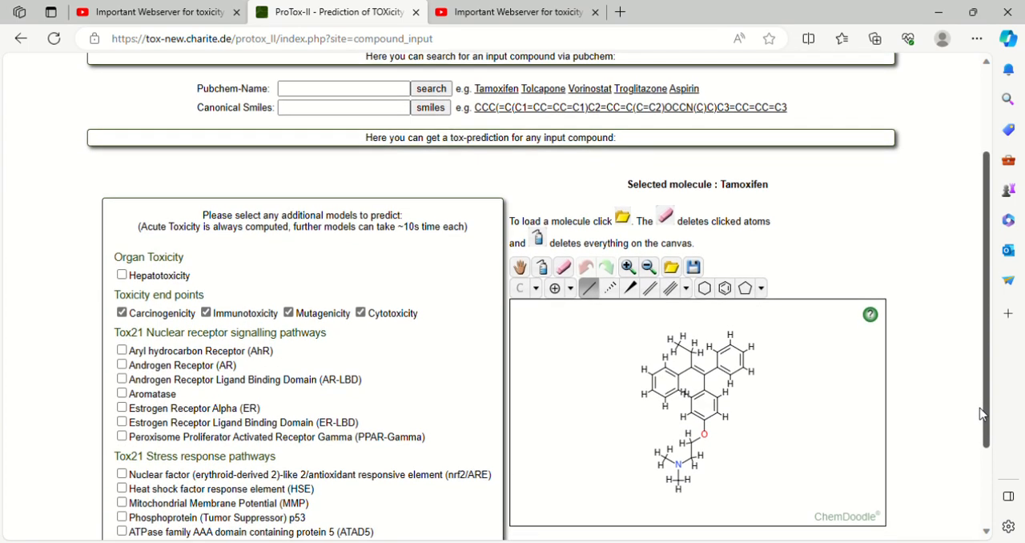
scroll("down", 3)
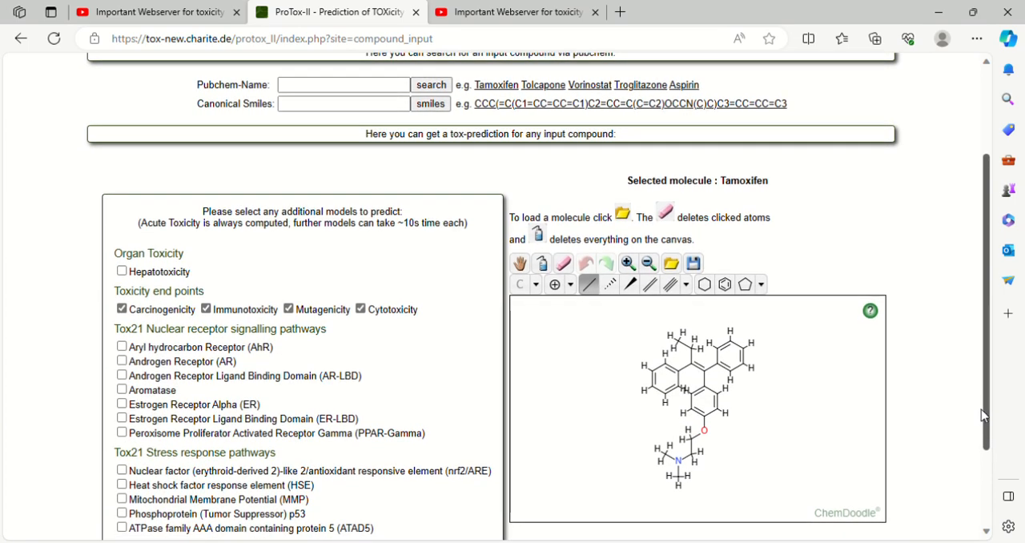
scroll("down", 3)
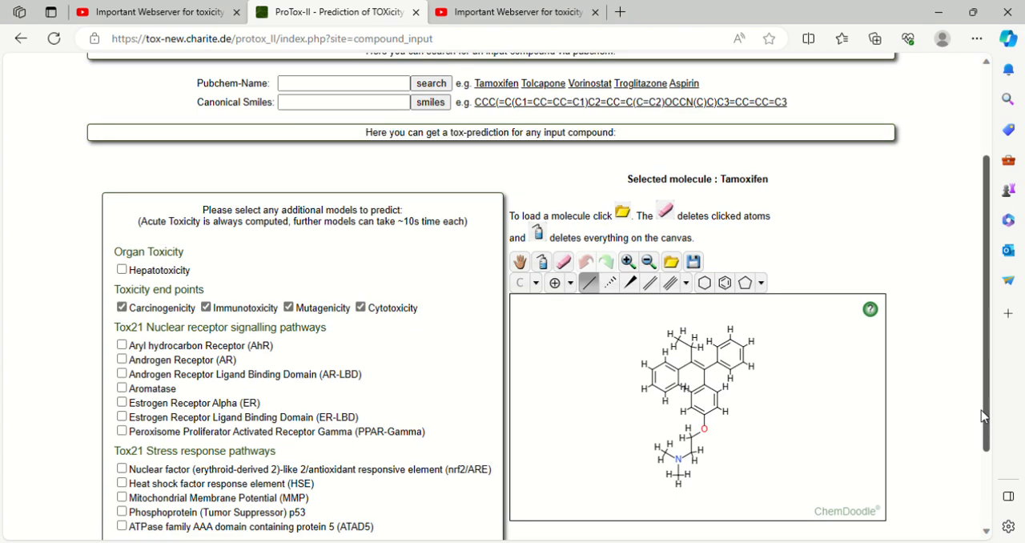
mouse_move(750, 401)
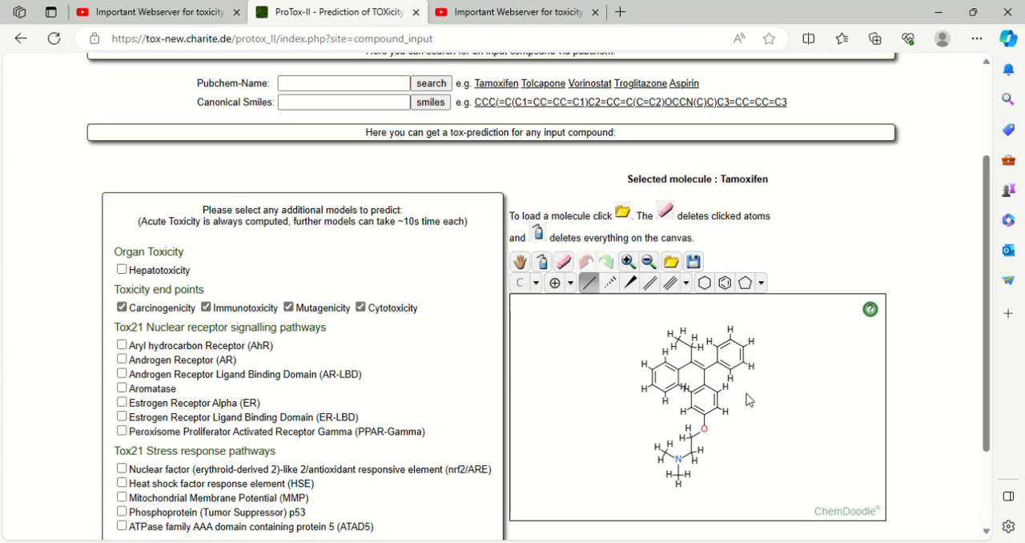
mouse_move(791, 264)
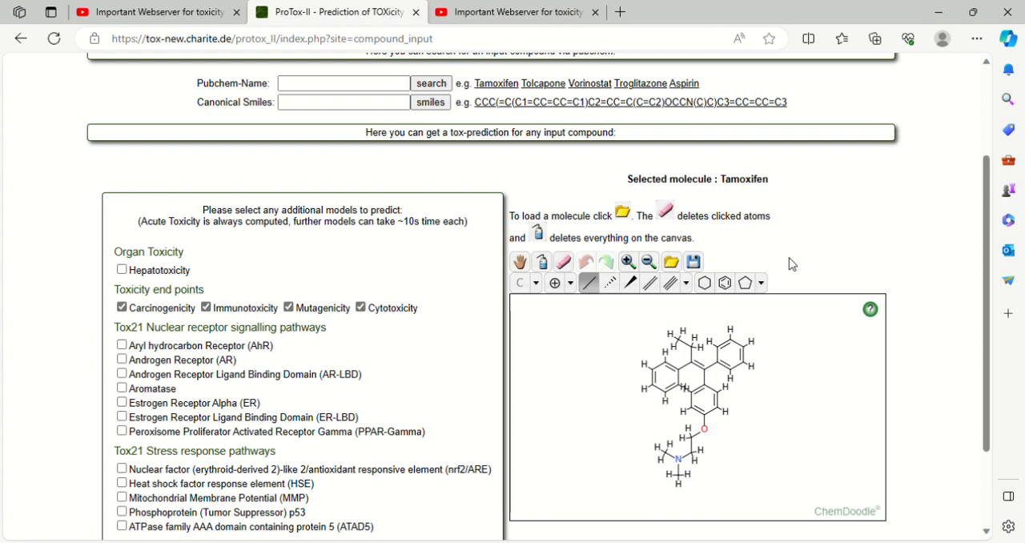
mouse_move(612, 312)
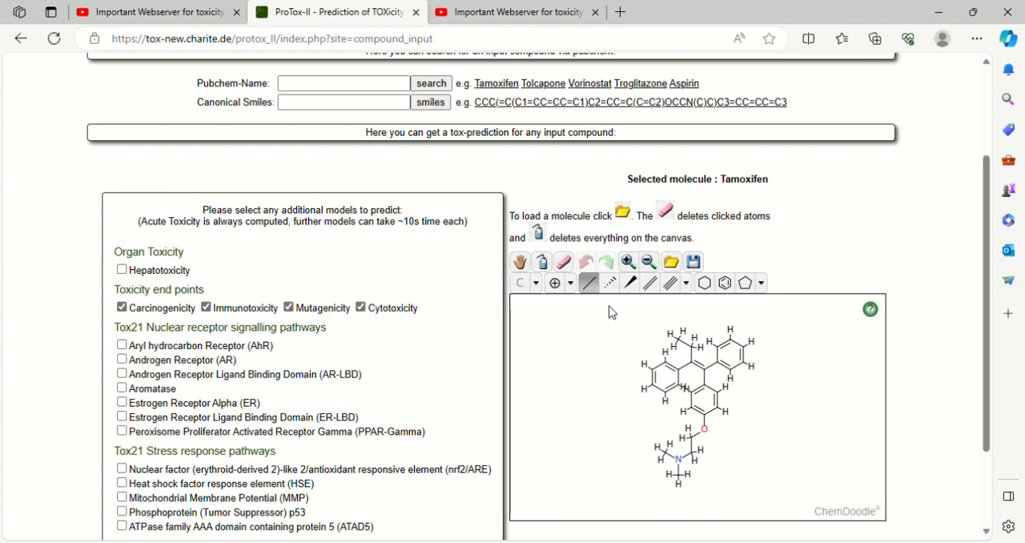
mouse_move(981, 321)
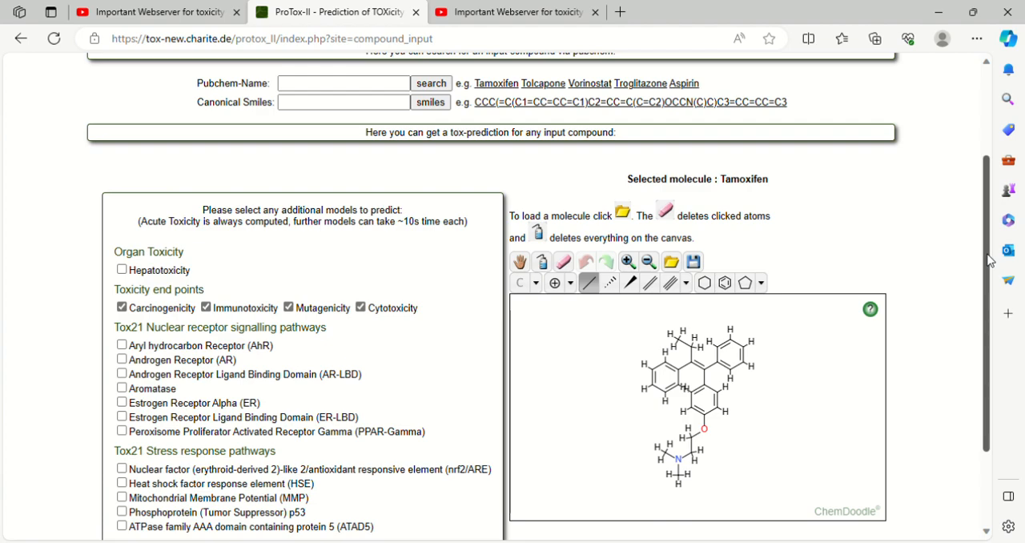
Step: Start the Tox-Prediction run for Tamoxifen with the four selected endpoints
scroll("down", 3)
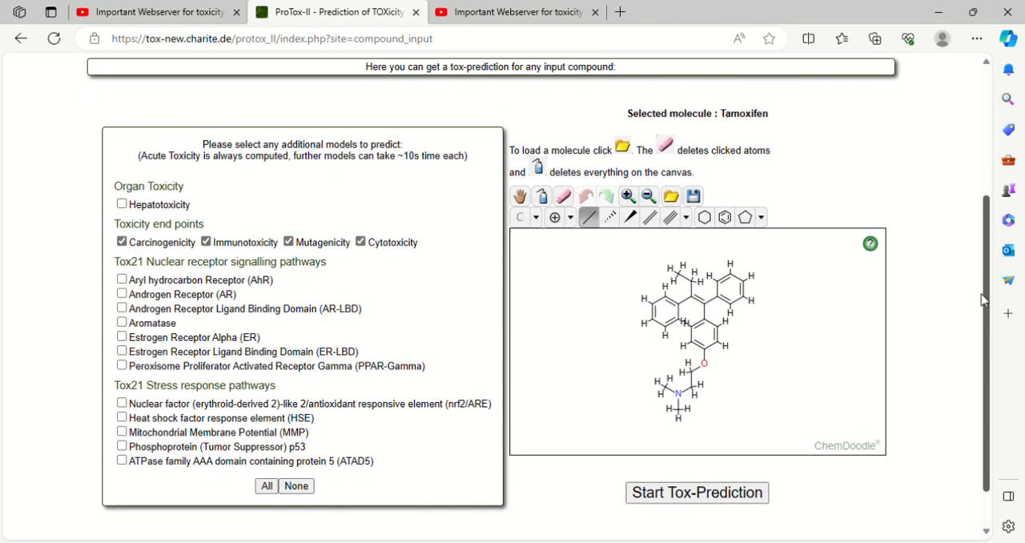
scroll("down", 3)
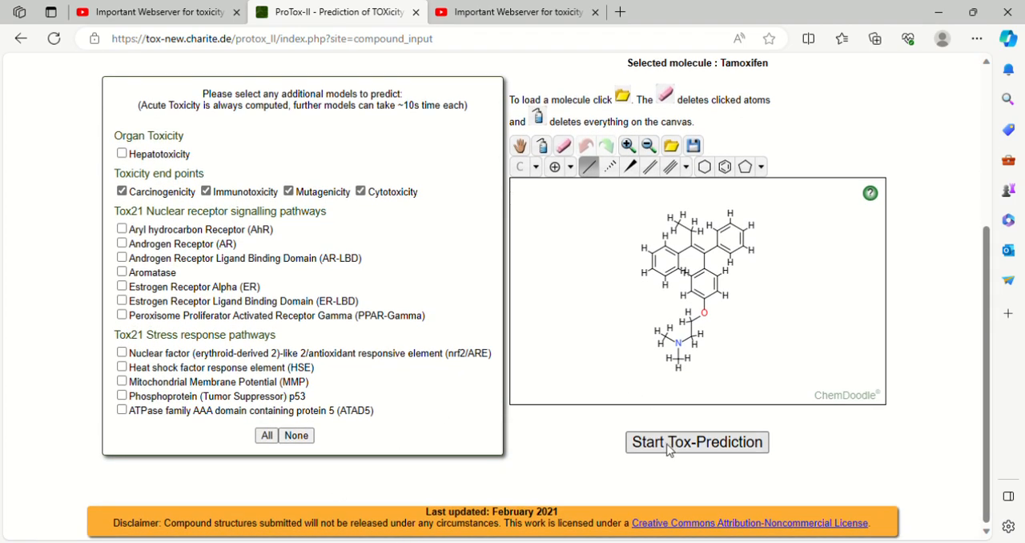
left_click(695, 443)
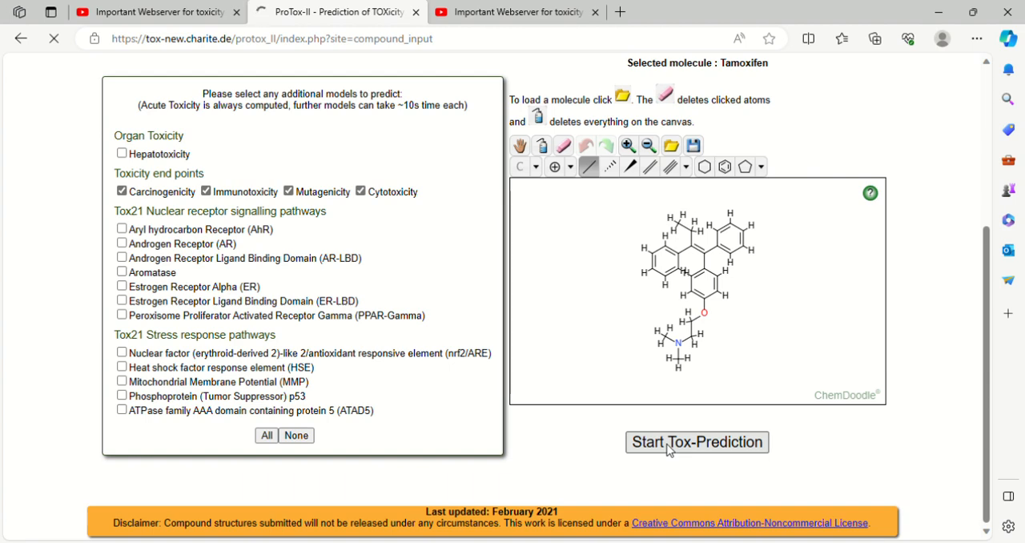
left_click(695, 442)
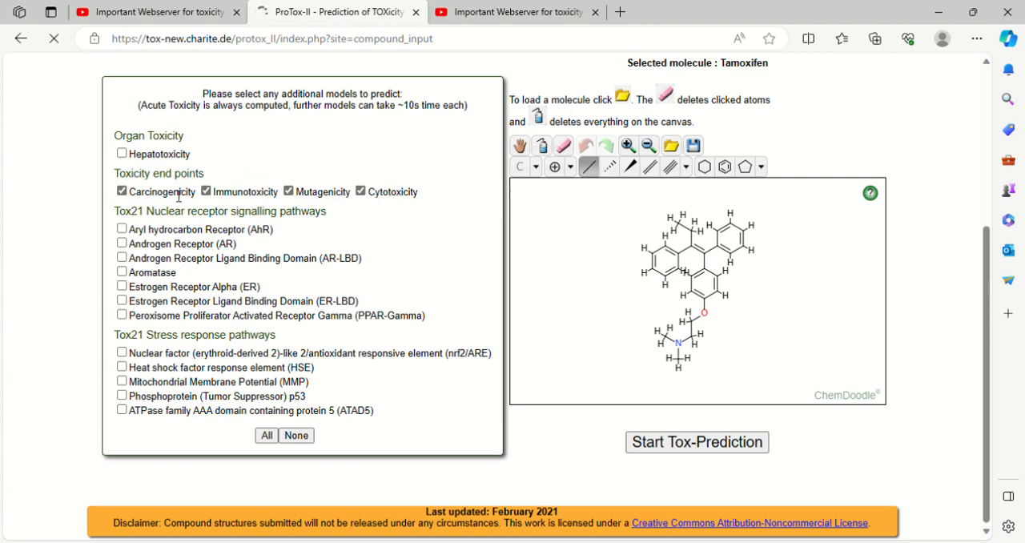
Step: Confirm the prediction start and view Tamoxifen's oral toxicity result: LD50 1190 mg/kg, class 4
left_click(695, 442)
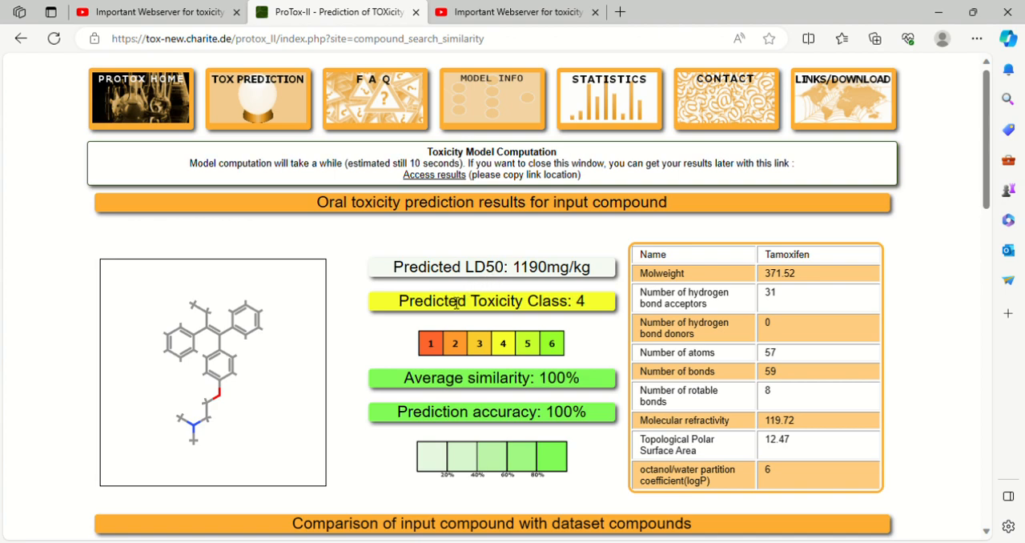
mouse_move(447, 260)
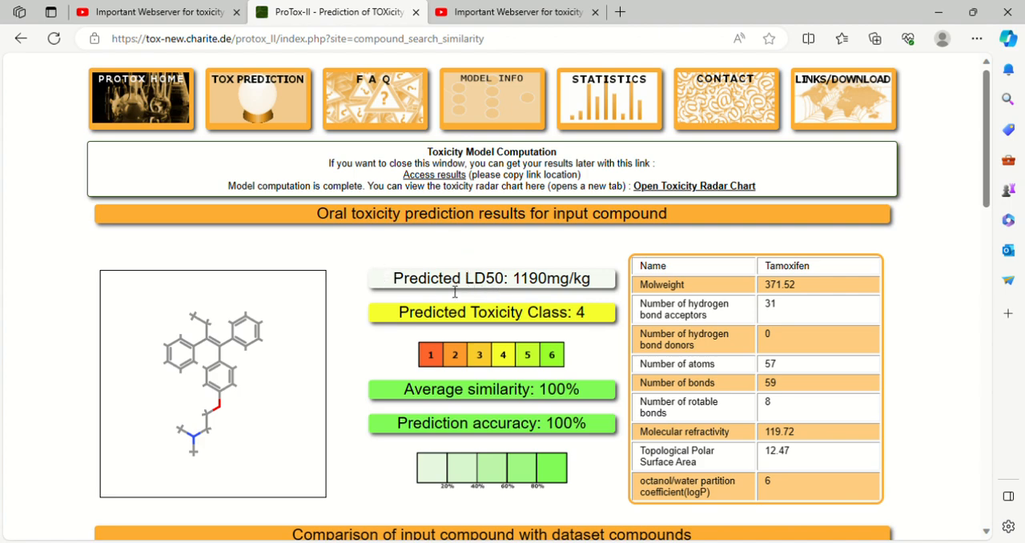
mouse_move(587, 315)
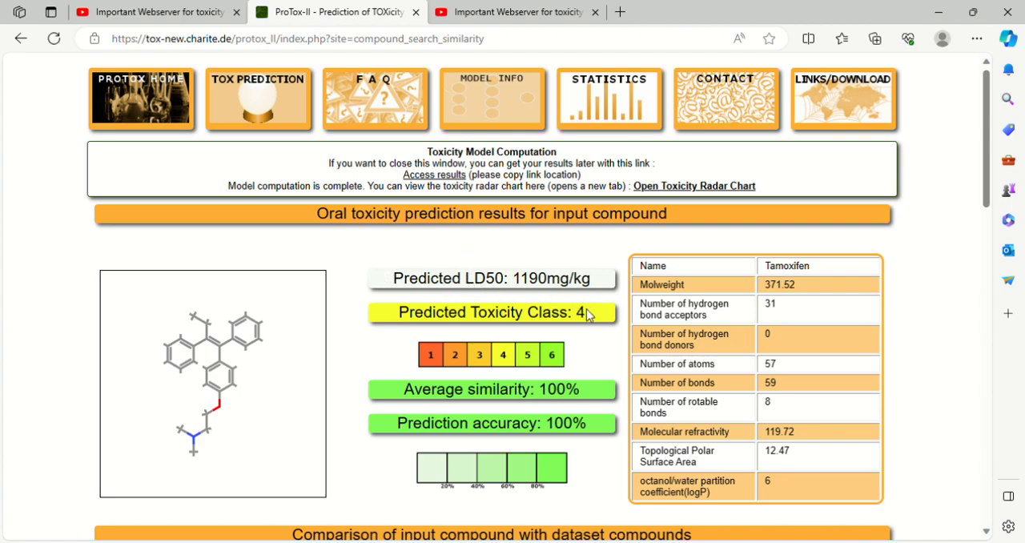
mouse_move(591, 319)
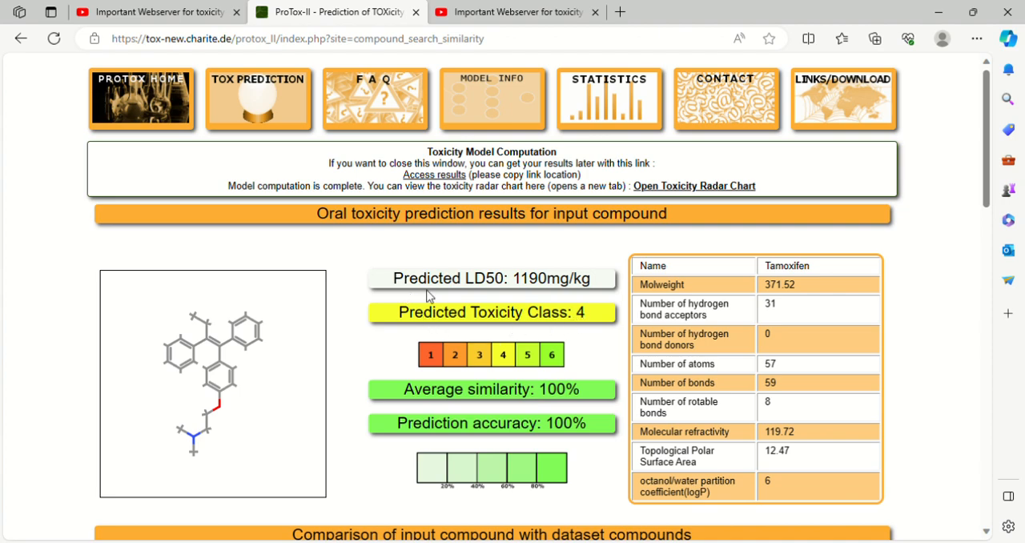
mouse_move(537, 340)
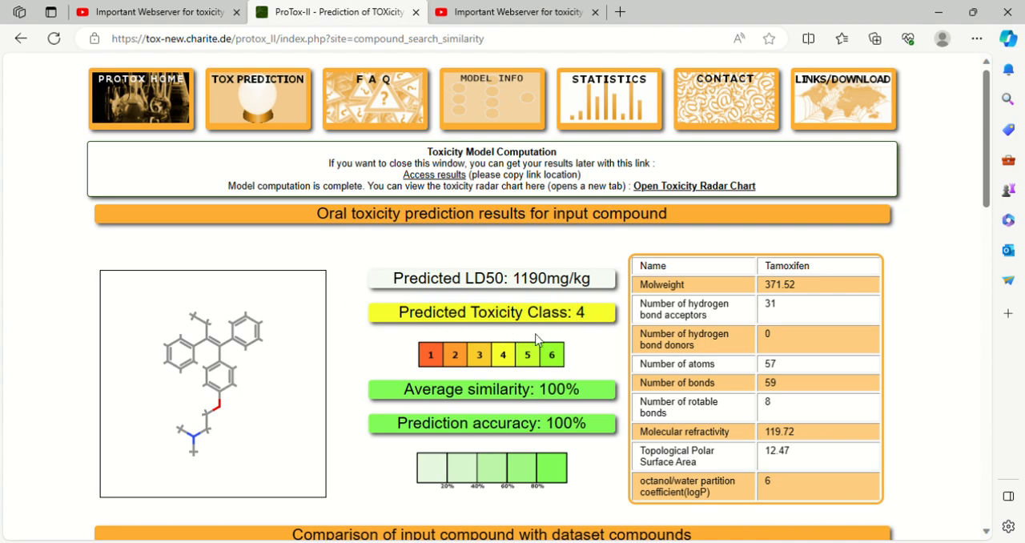
mouse_move(602, 311)
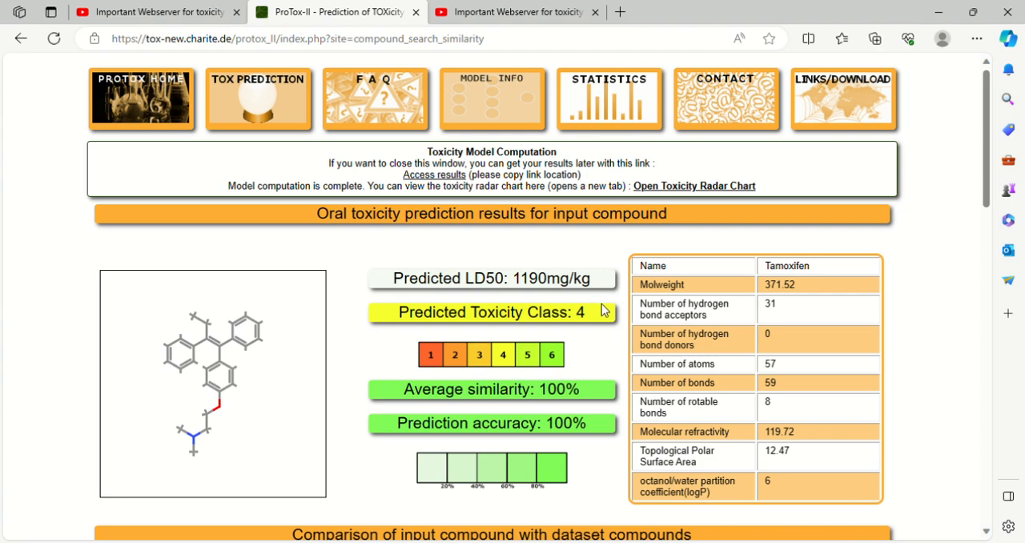
mouse_move(673, 382)
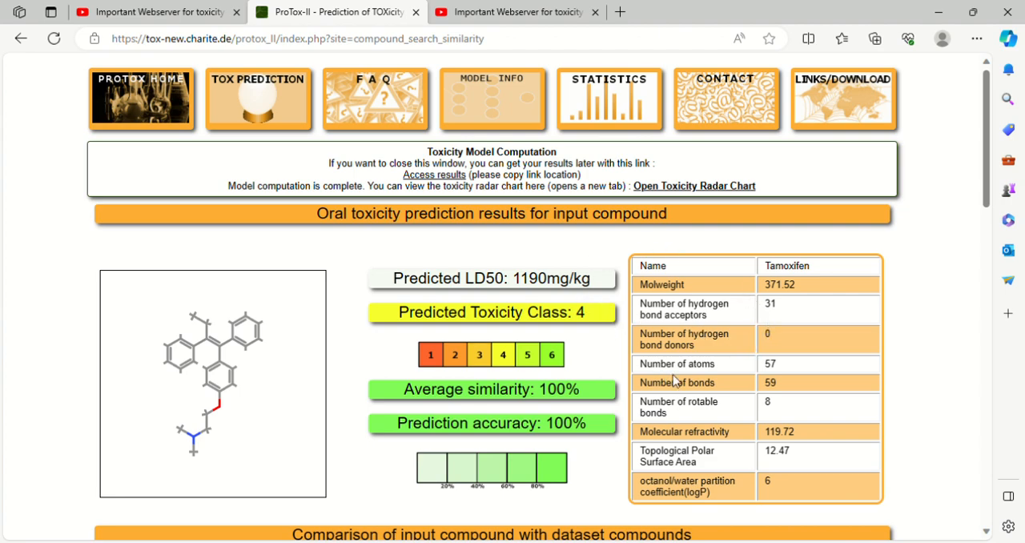
mouse_move(685, 295)
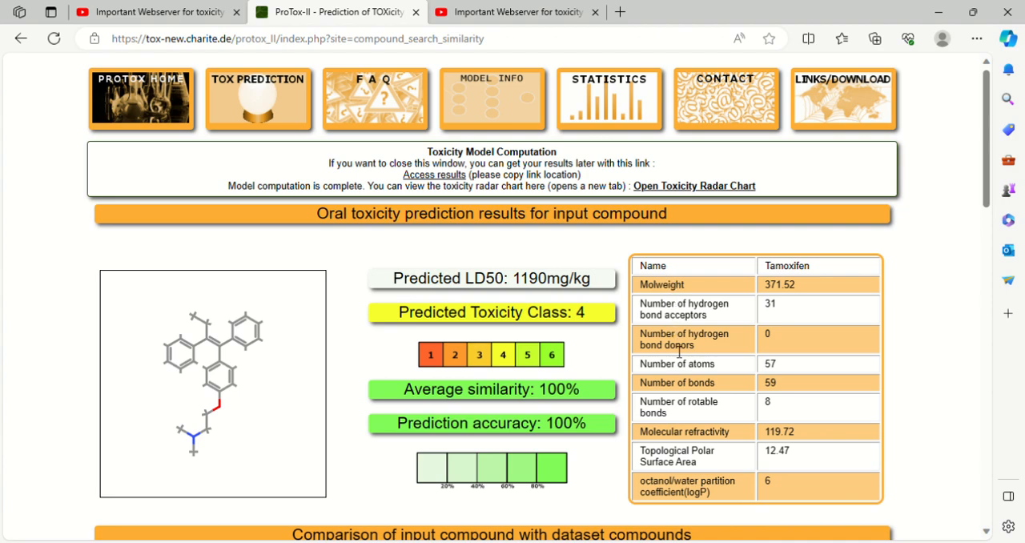
mouse_move(679, 371)
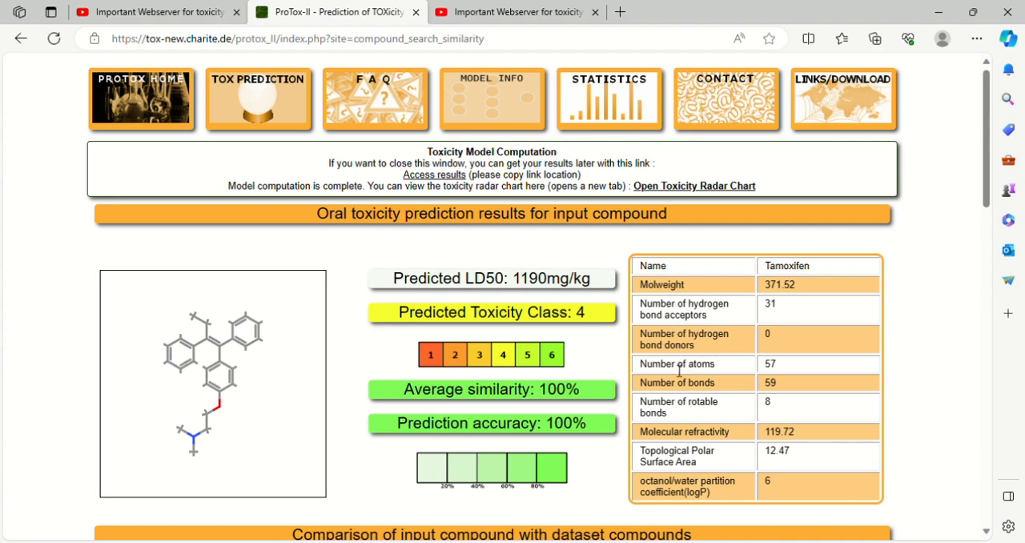
mouse_move(695, 409)
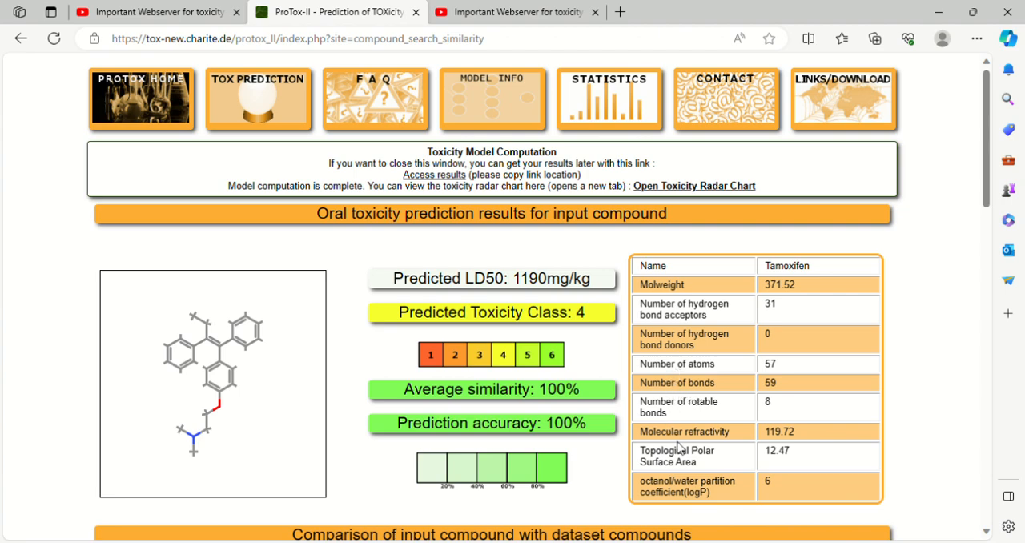
mouse_move(688, 470)
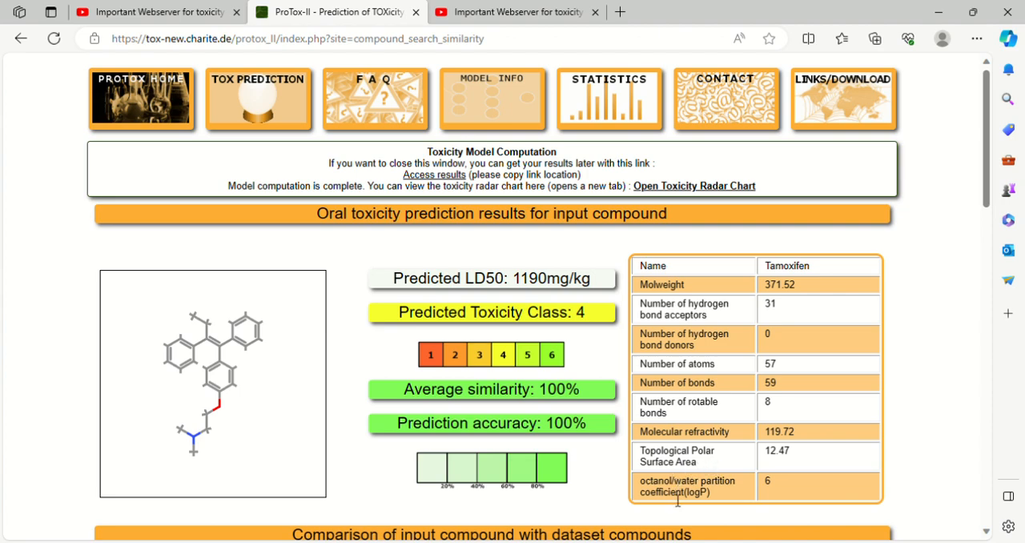
mouse_move(836, 391)
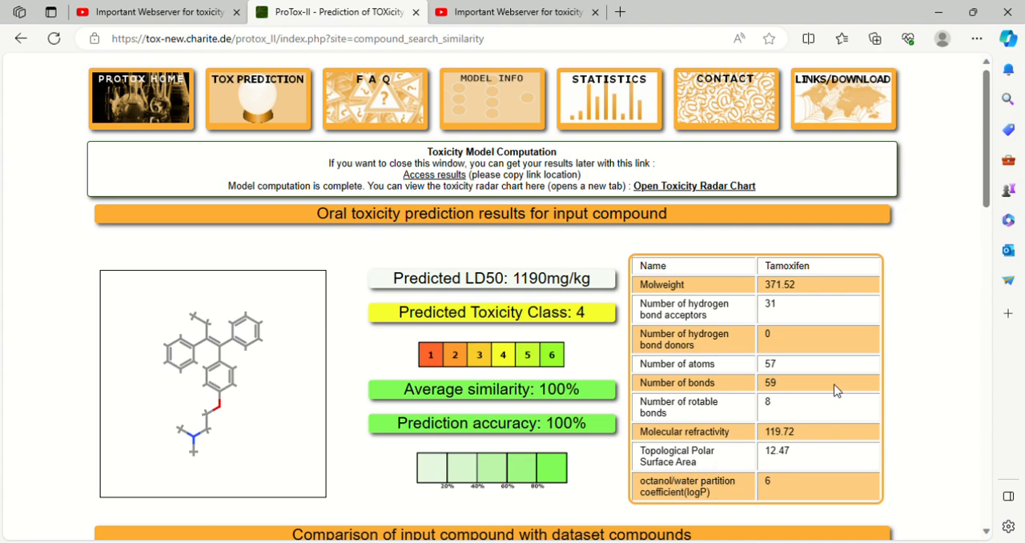
mouse_move(638, 333)
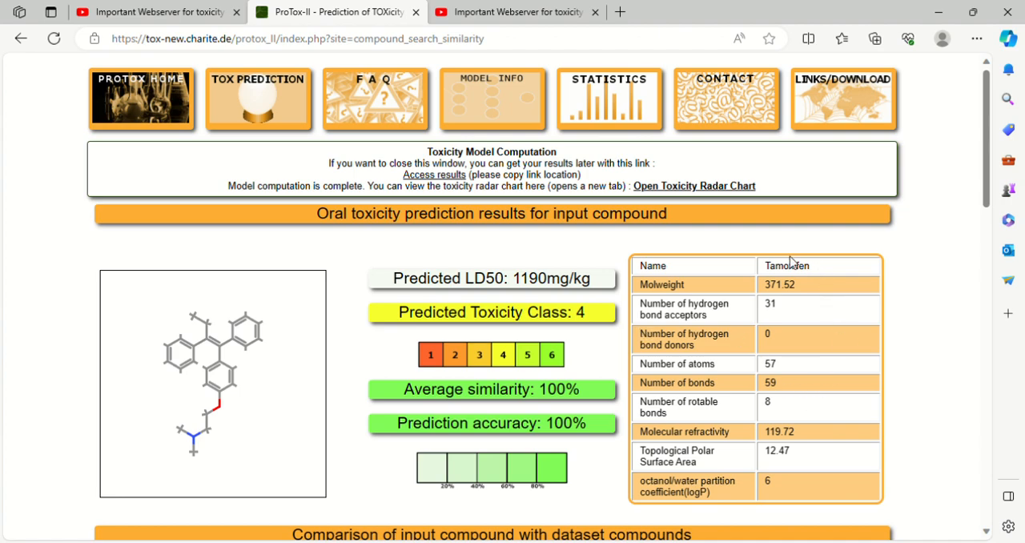
mouse_move(714, 343)
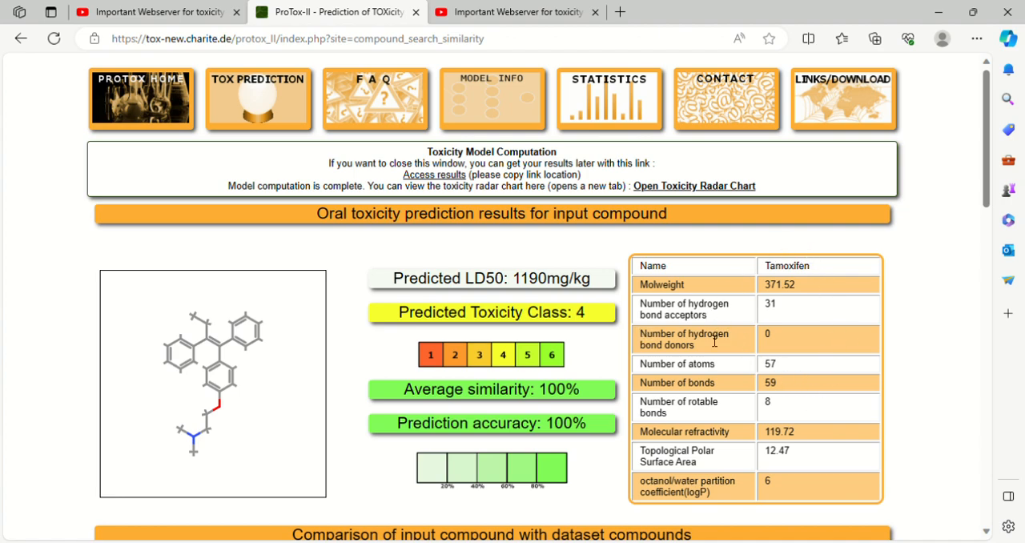
mouse_move(672, 388)
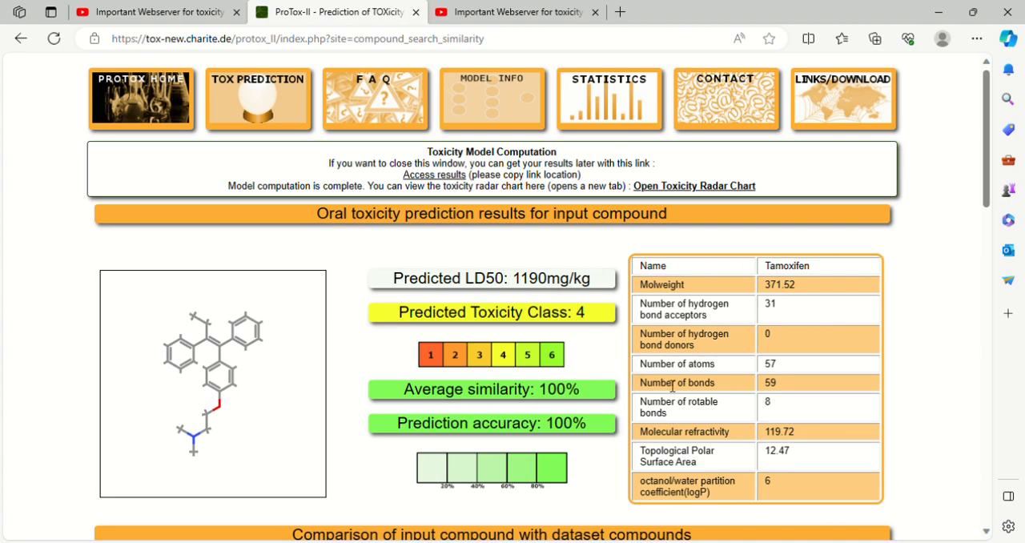
mouse_move(651, 400)
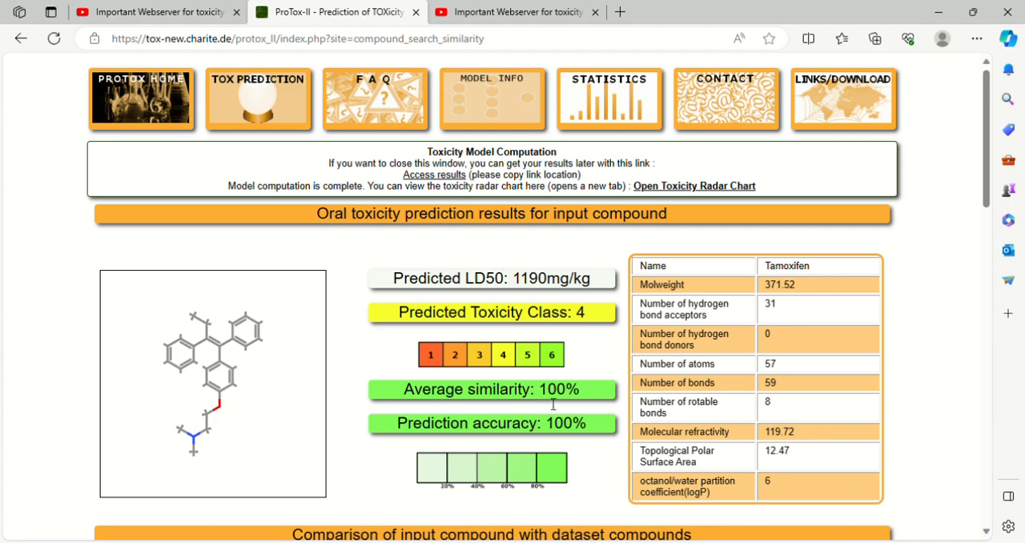
mouse_move(606, 375)
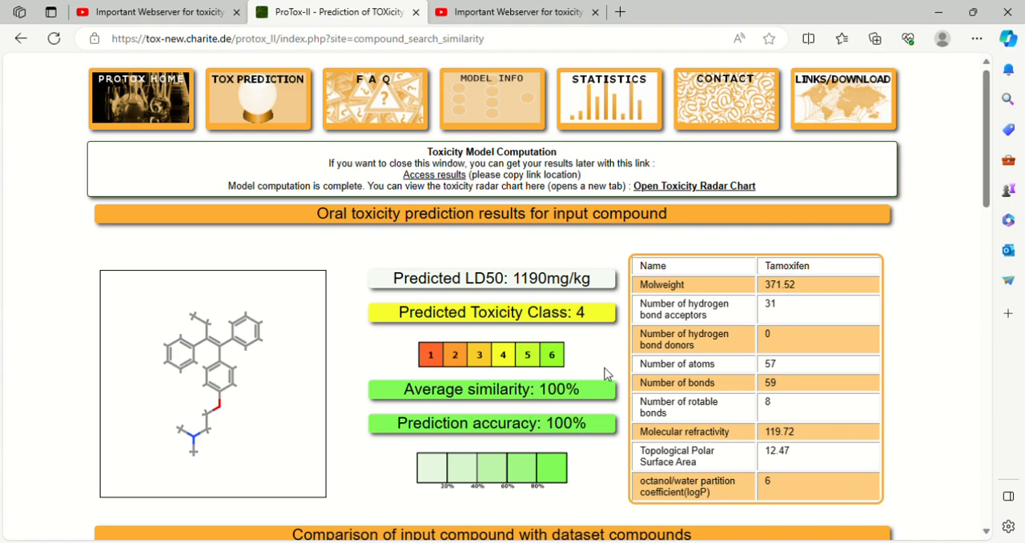
mouse_move(56, 416)
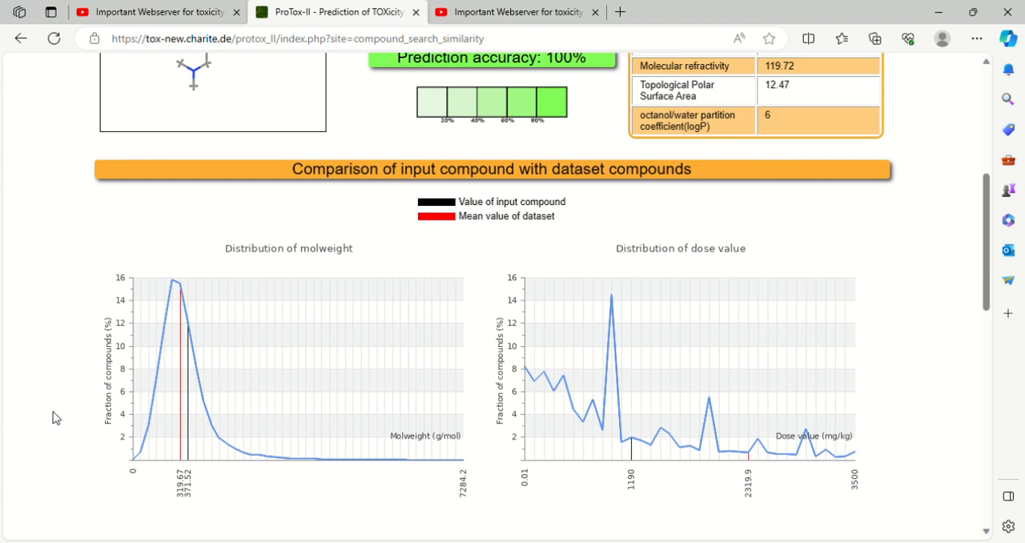
Step: Scroll to the Toxicity Model Report table showing immunotoxicity active for Tamoxifen
scroll("down", 3)
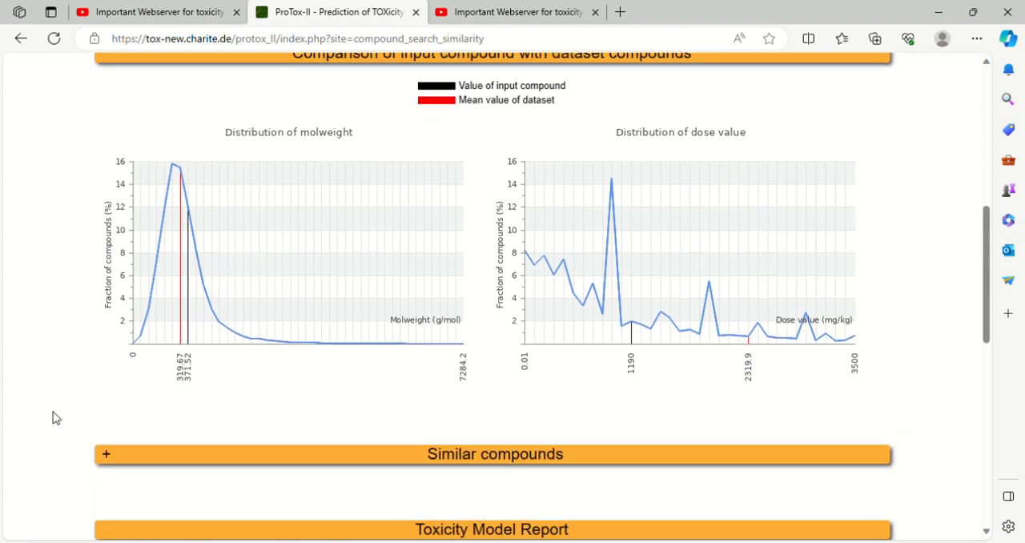
scroll("down", 3)
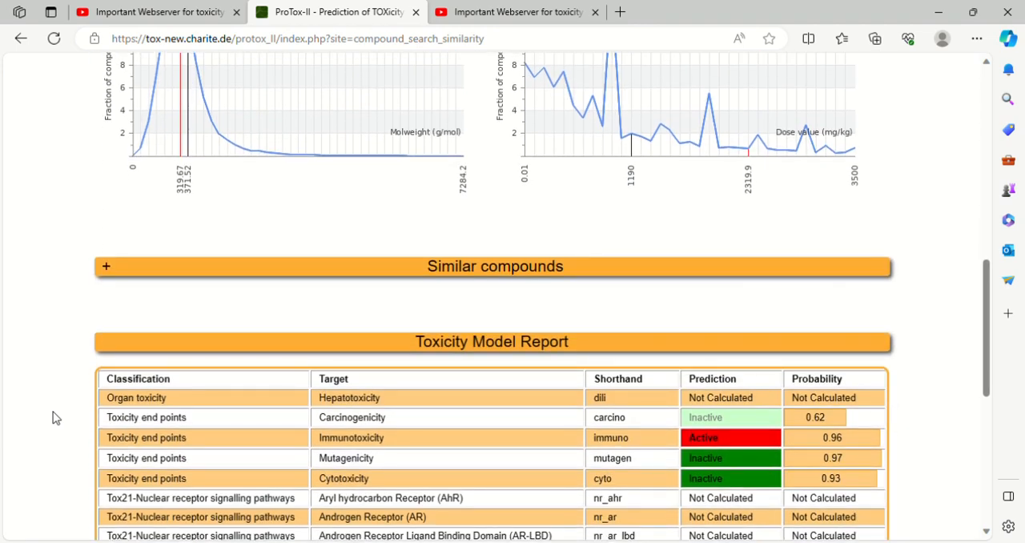
scroll("down", 3)
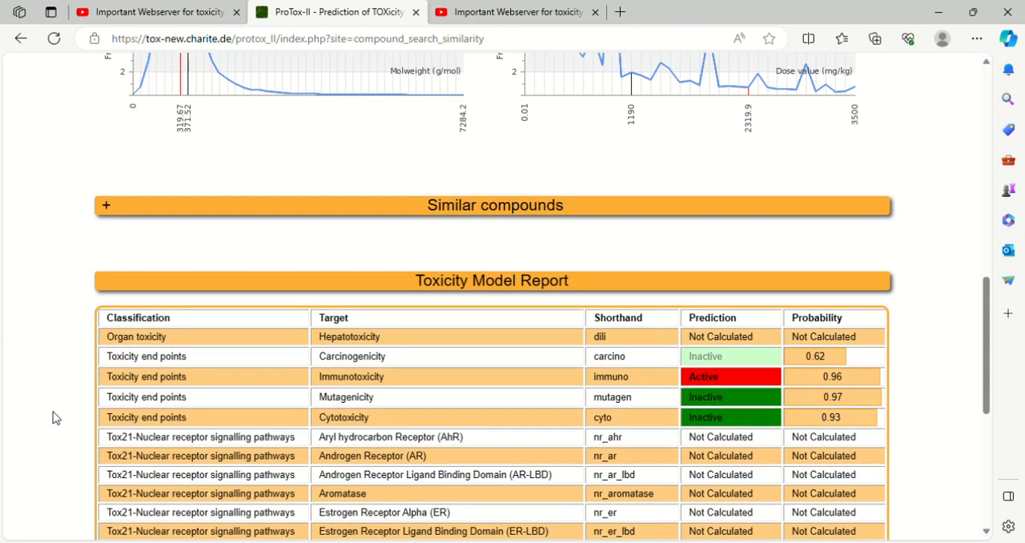
scroll("down", 3)
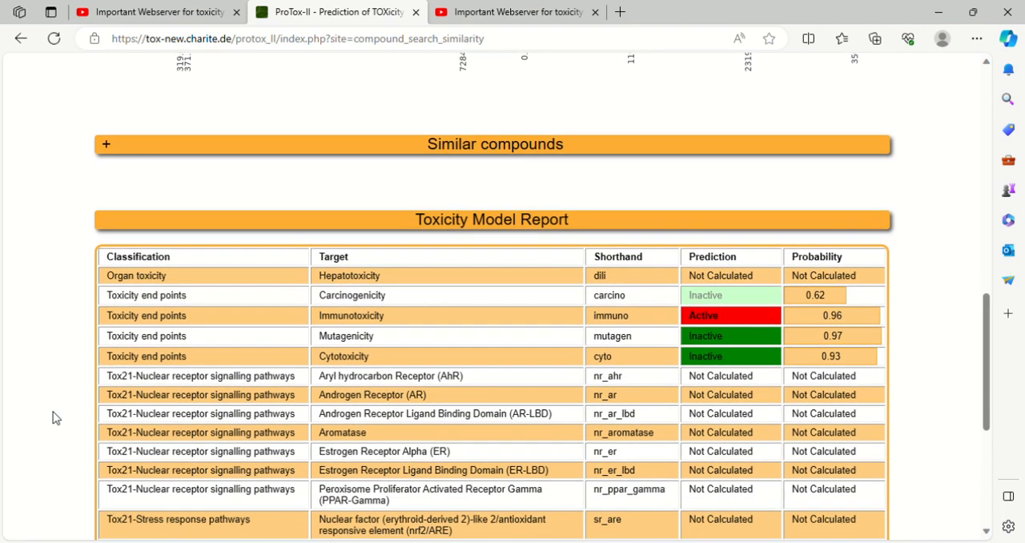
mouse_move(170, 368)
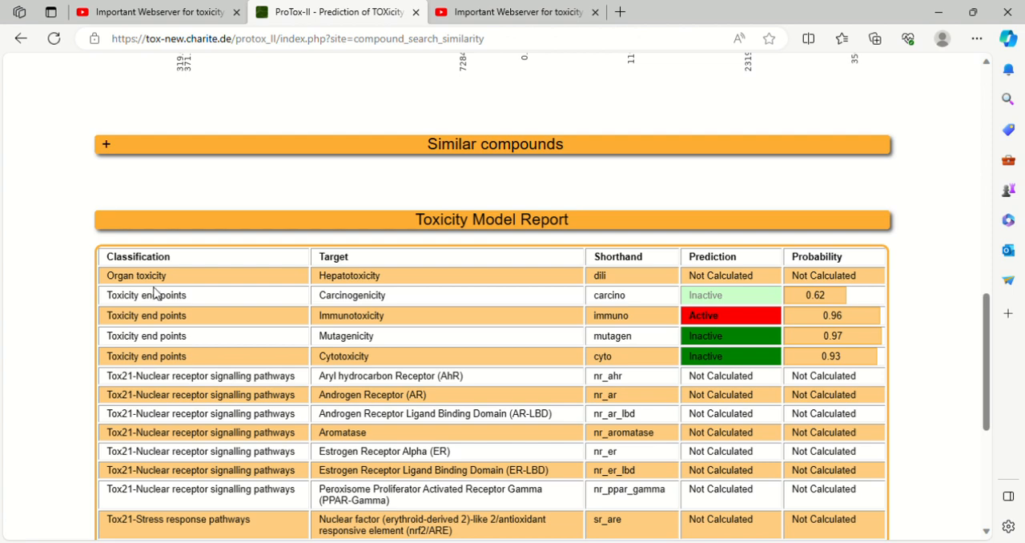
mouse_move(383, 327)
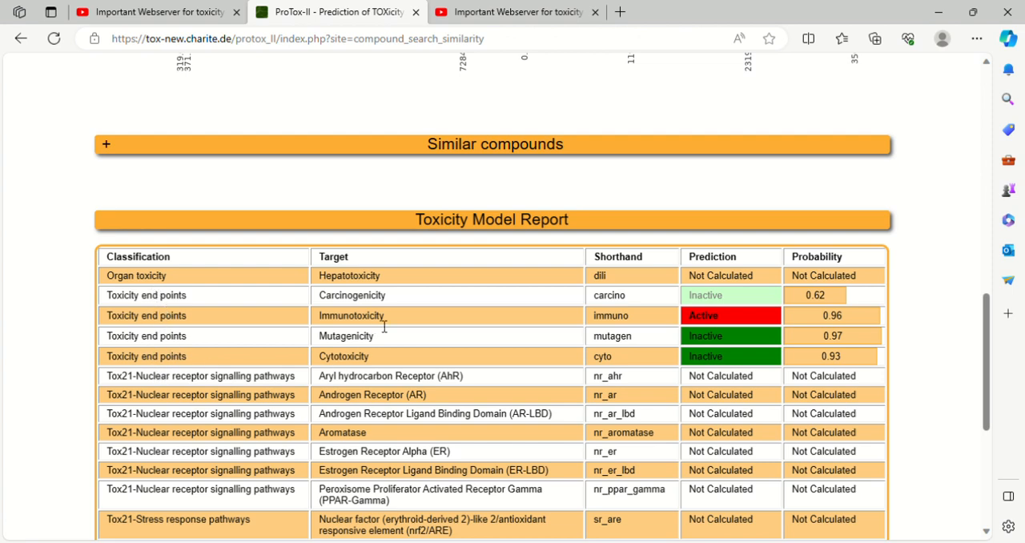
mouse_move(634, 308)
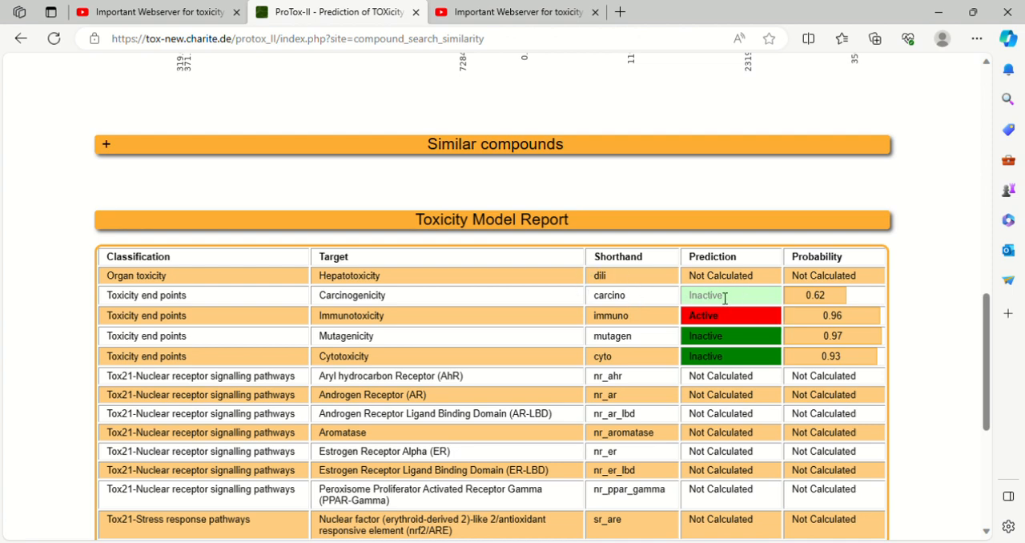
mouse_move(641, 322)
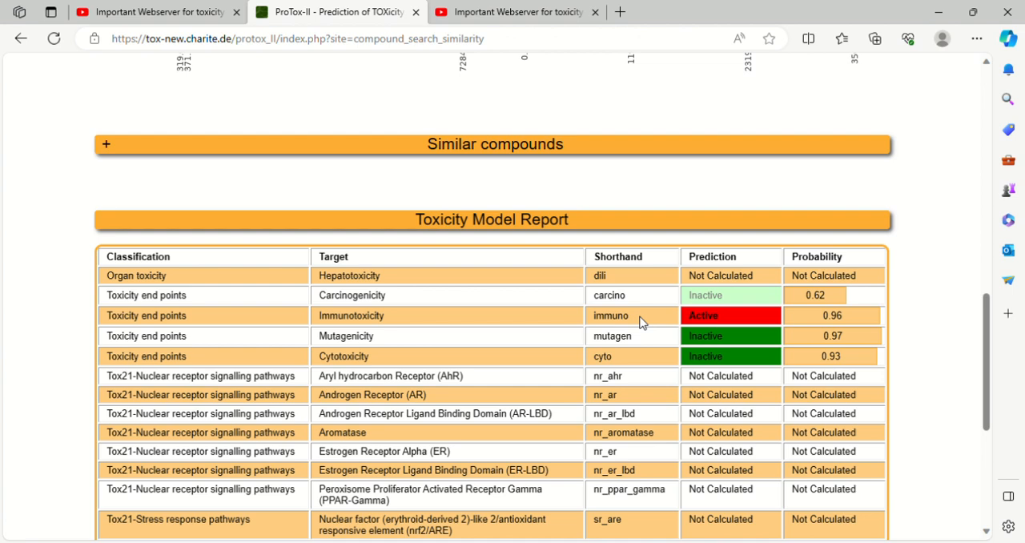
mouse_move(635, 324)
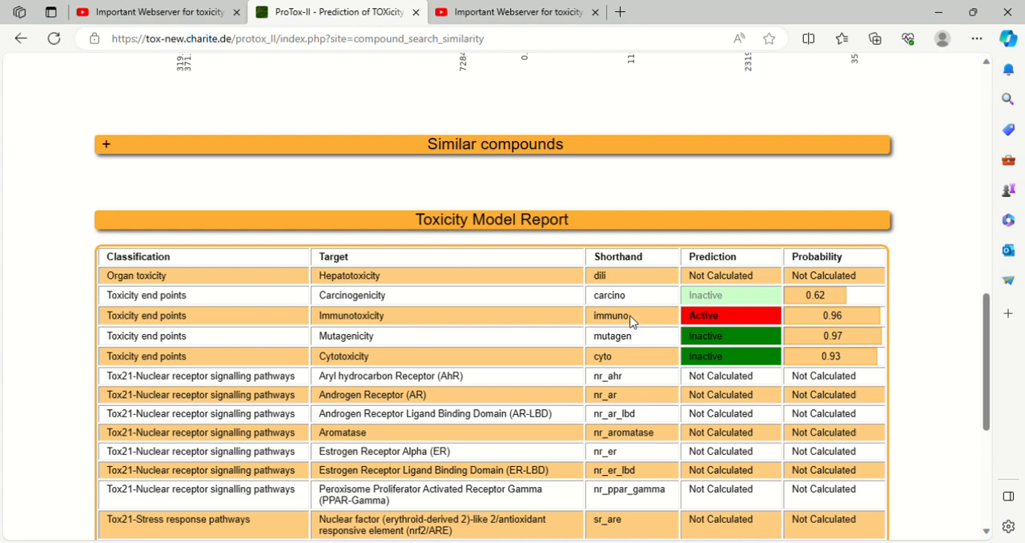
mouse_move(650, 330)
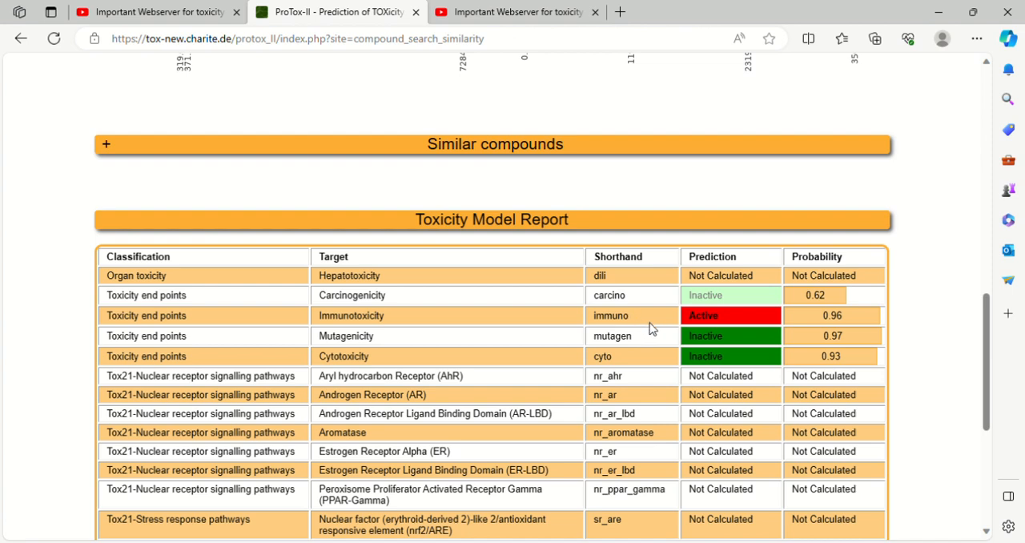
mouse_move(747, 329)
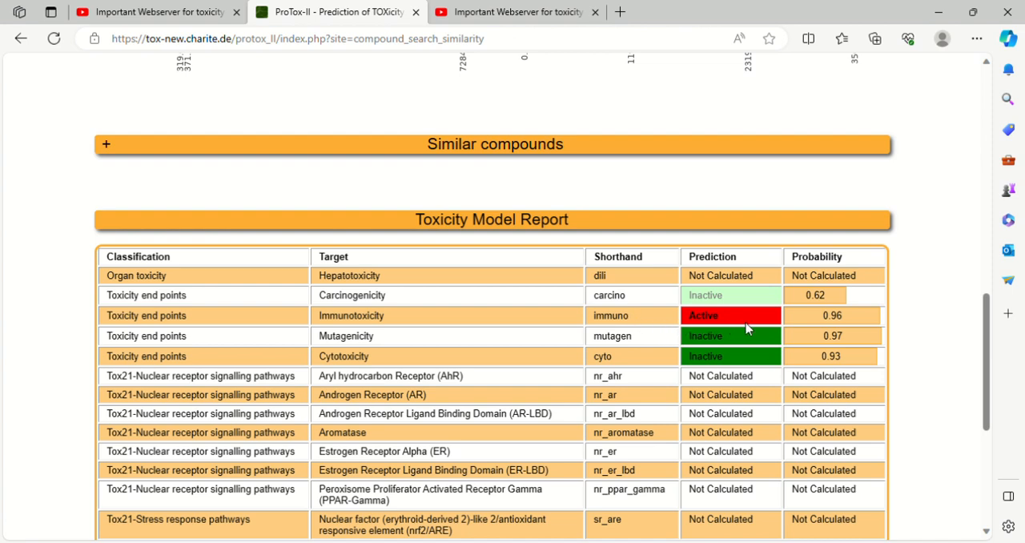
mouse_move(741, 331)
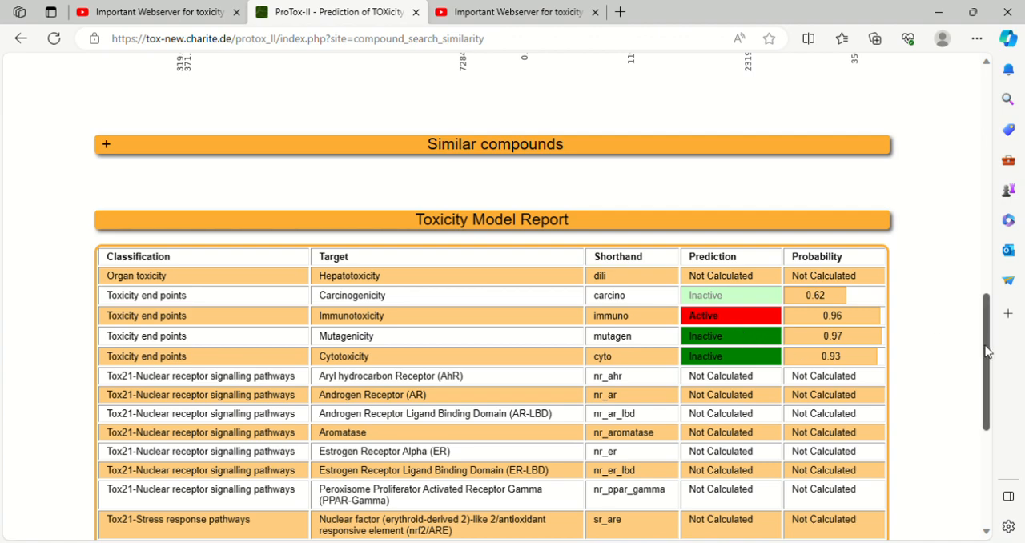
Step: Scroll past the uncalculated Tox21 rows to the radar-chart note and Toxicity targets section
scroll("down", 3)
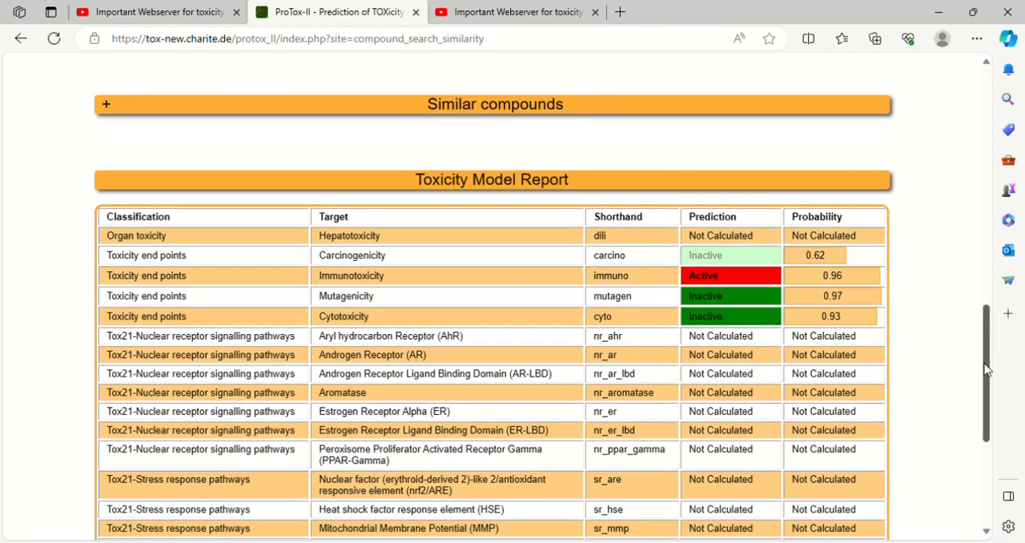
scroll("down", 3)
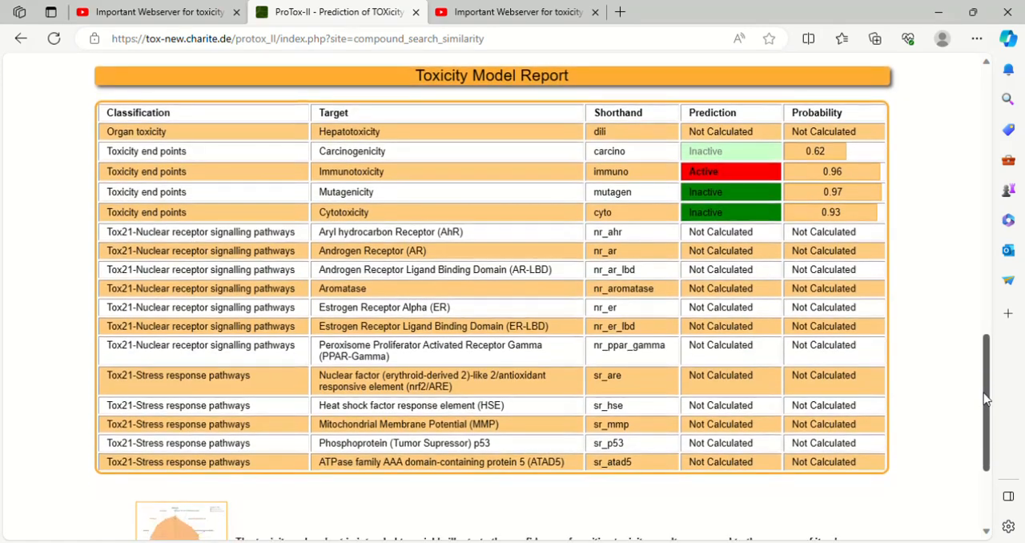
scroll("down", 3)
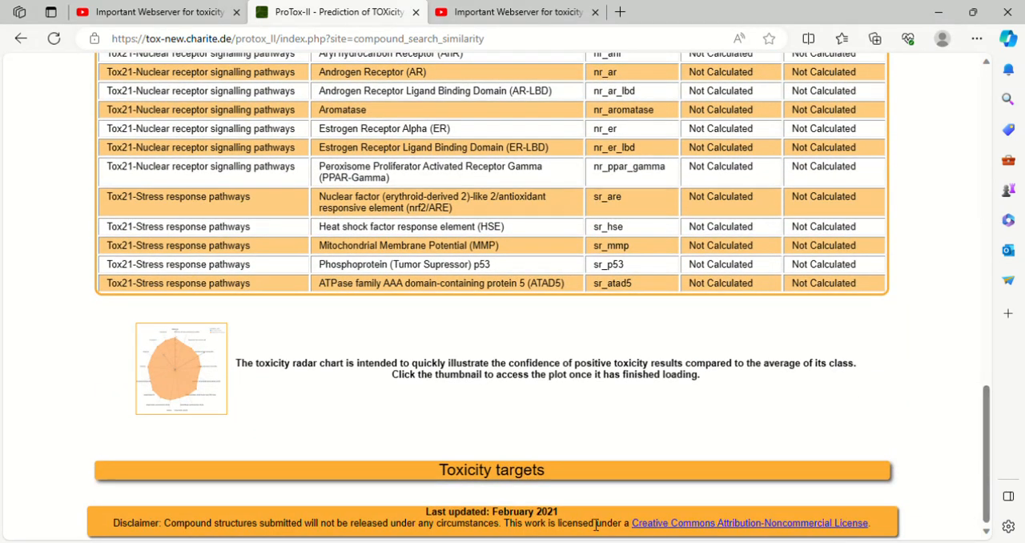
mouse_move(664, 407)
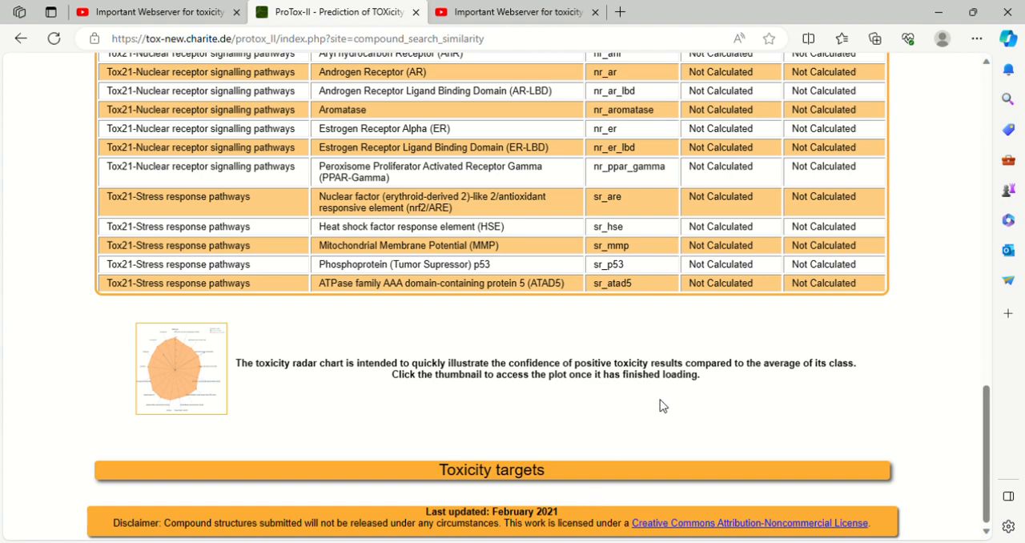
mouse_move(814, 223)
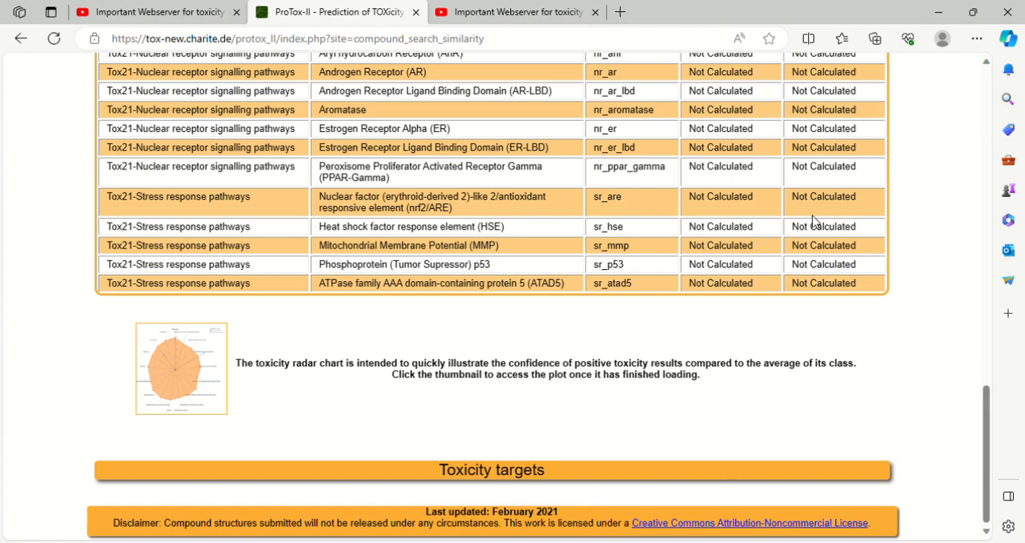
mouse_move(772, 471)
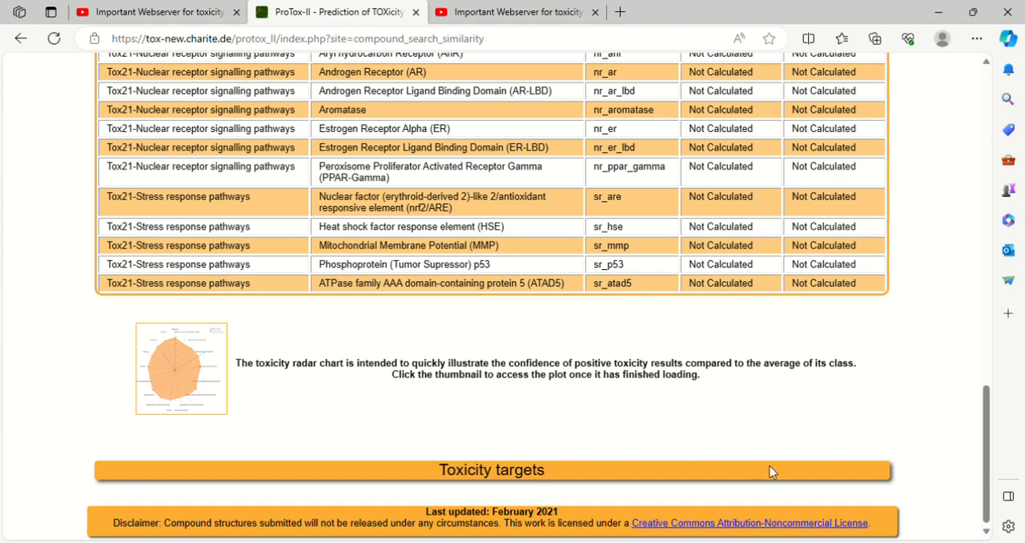
mouse_move(671, 510)
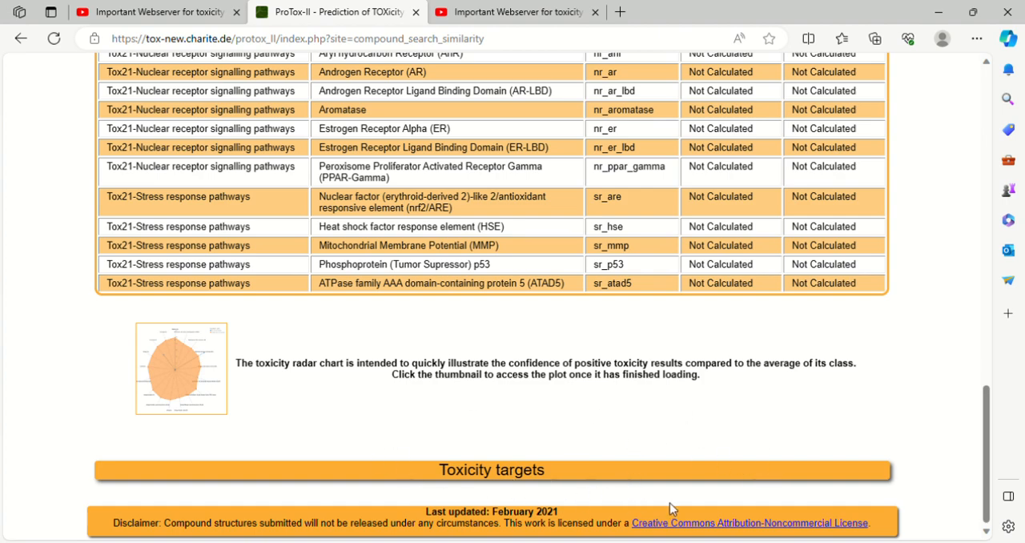
mouse_move(673, 532)
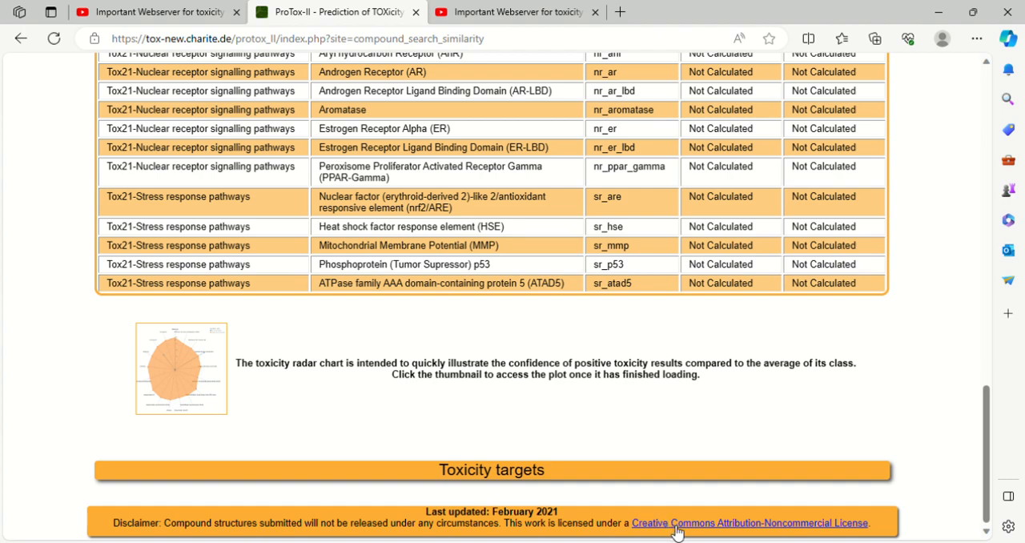
mouse_move(874, 410)
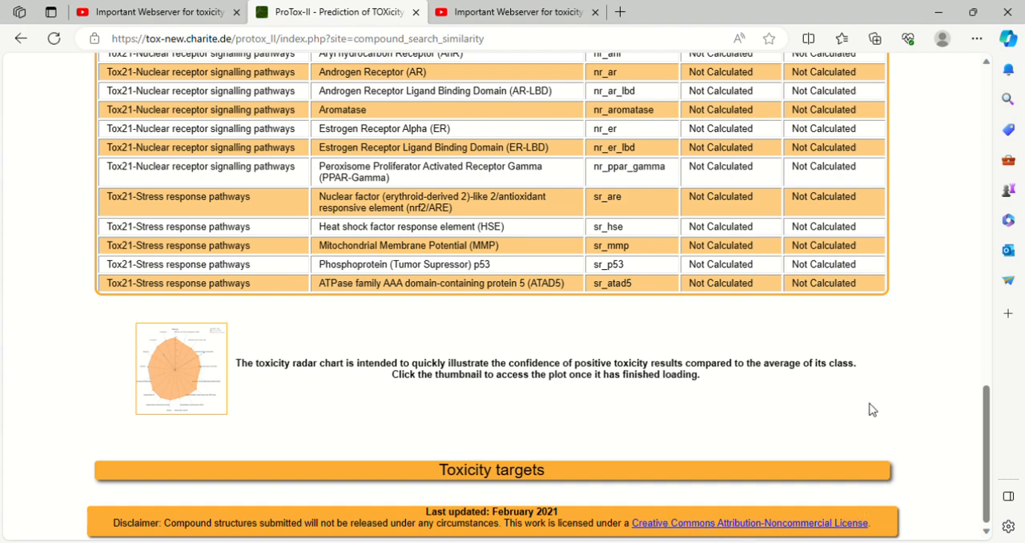
mouse_move(846, 376)
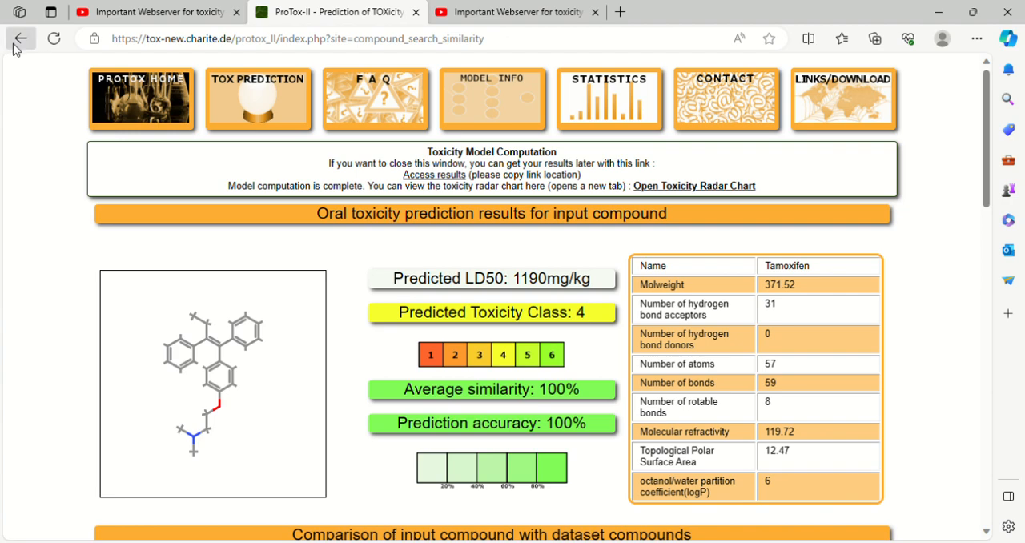
Step: Return to the Tamoxifen input page and select All additional models including every Tox21 pathway
left_click(20, 38)
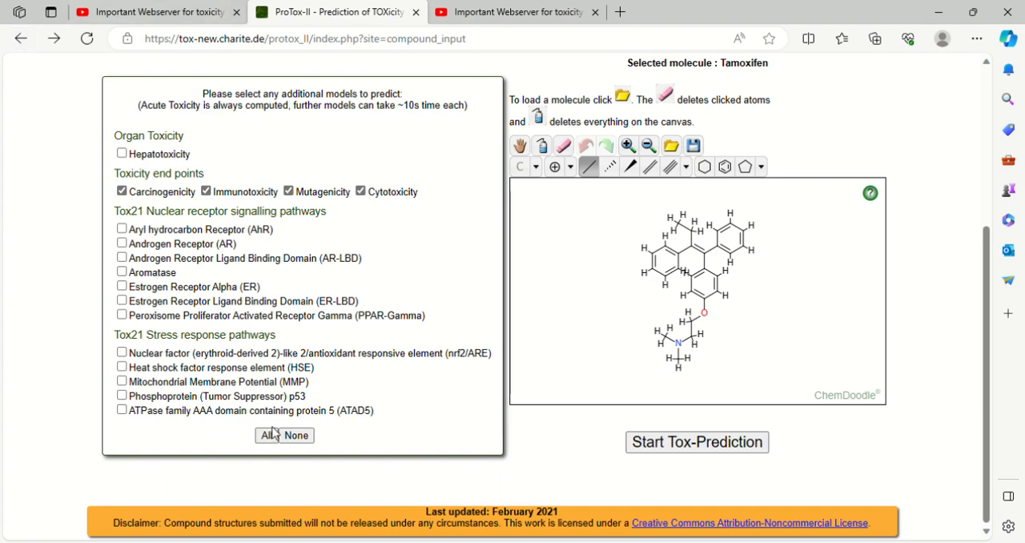
left_click(266, 436)
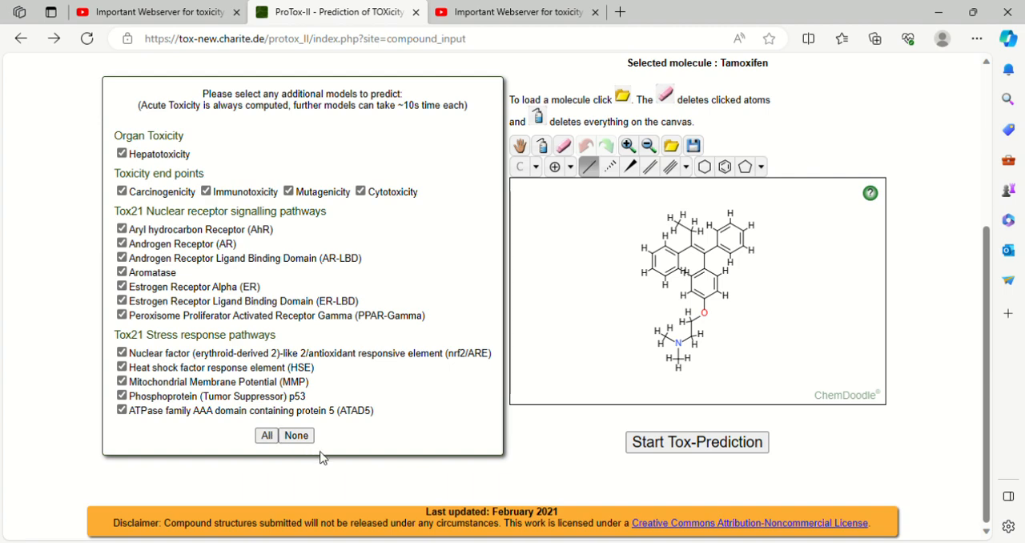
mouse_move(429, 479)
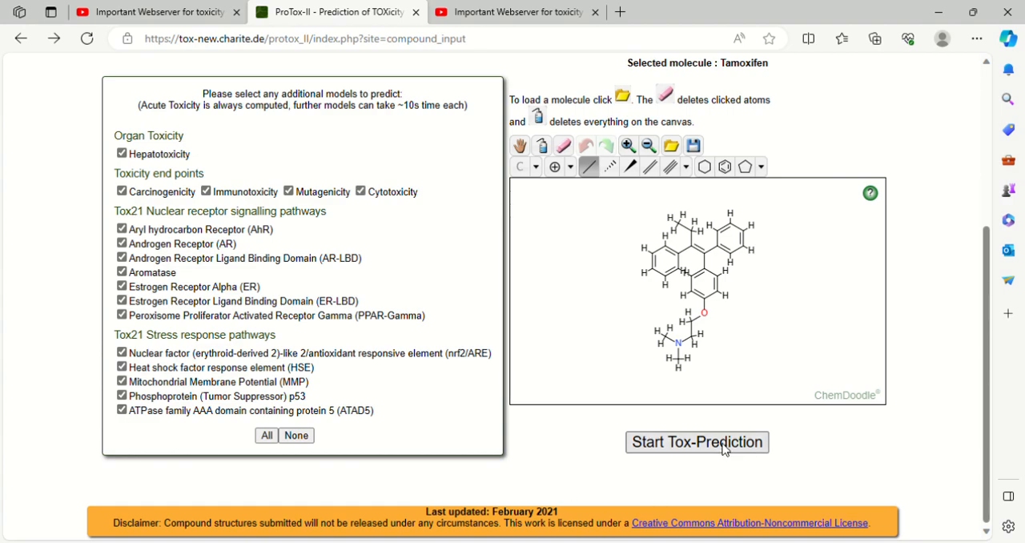
Step: Rerun the Tamoxifen prediction with all models and scroll to the calculating Toxicity Model Report
left_click(695, 442)
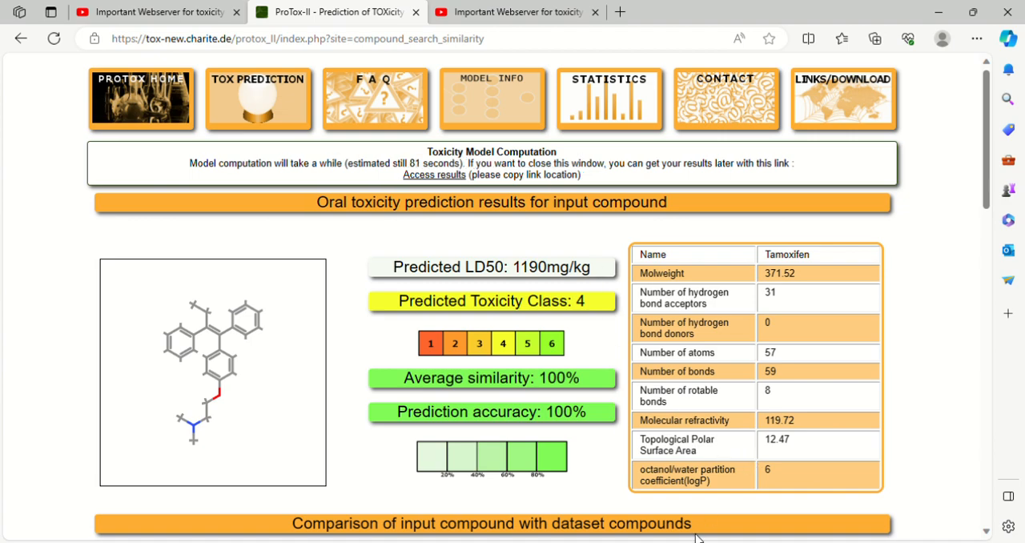
mouse_move(867, 348)
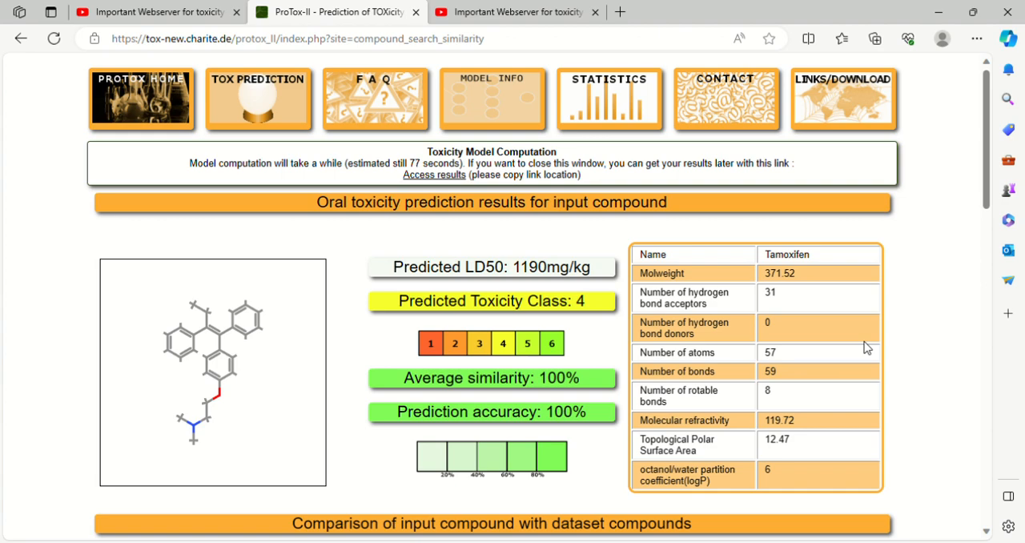
mouse_move(904, 416)
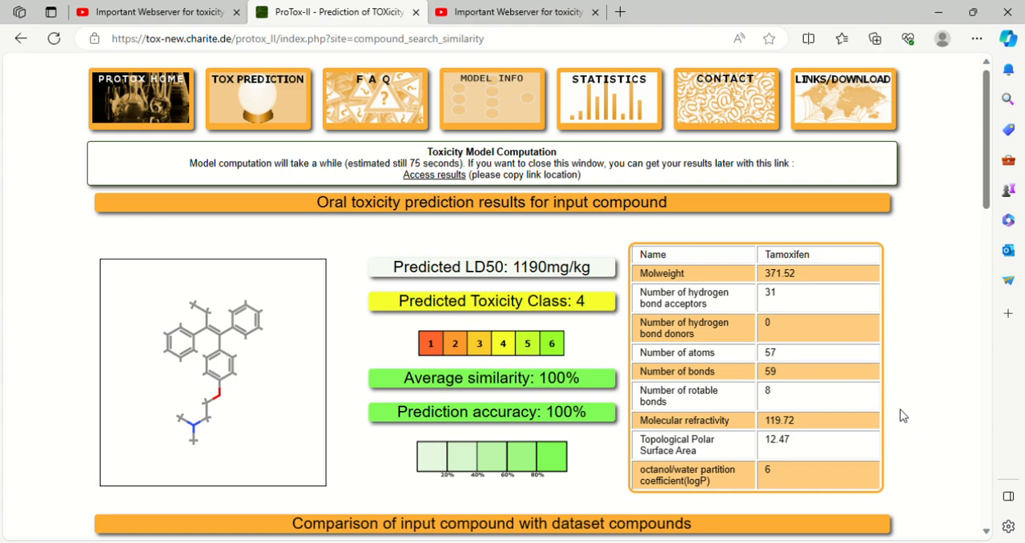
mouse_move(809, 409)
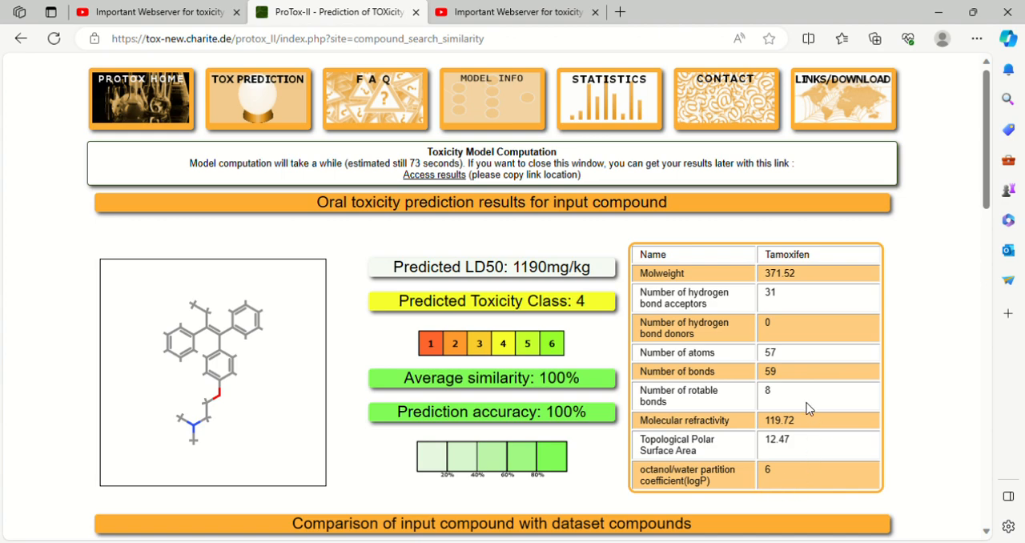
mouse_move(836, 454)
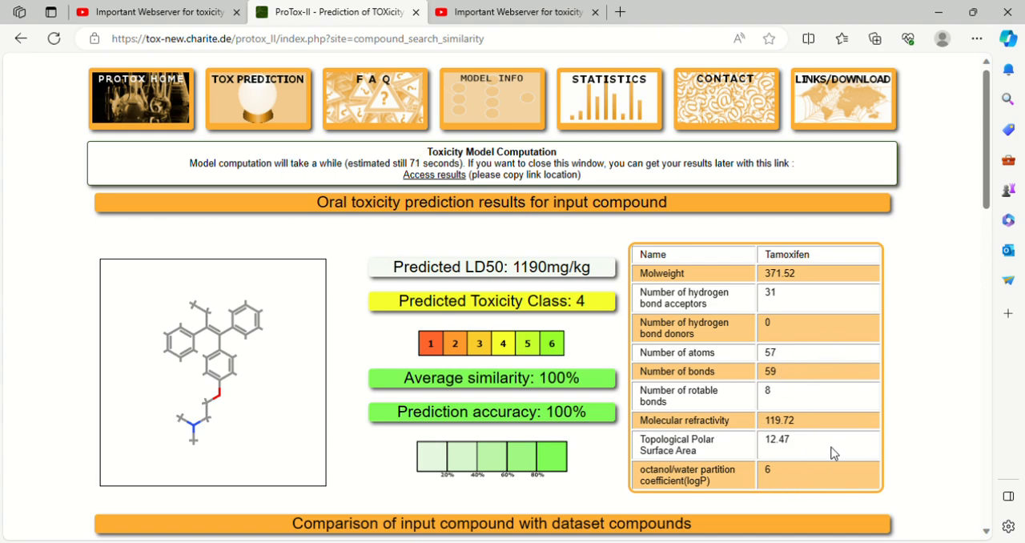
mouse_move(946, 465)
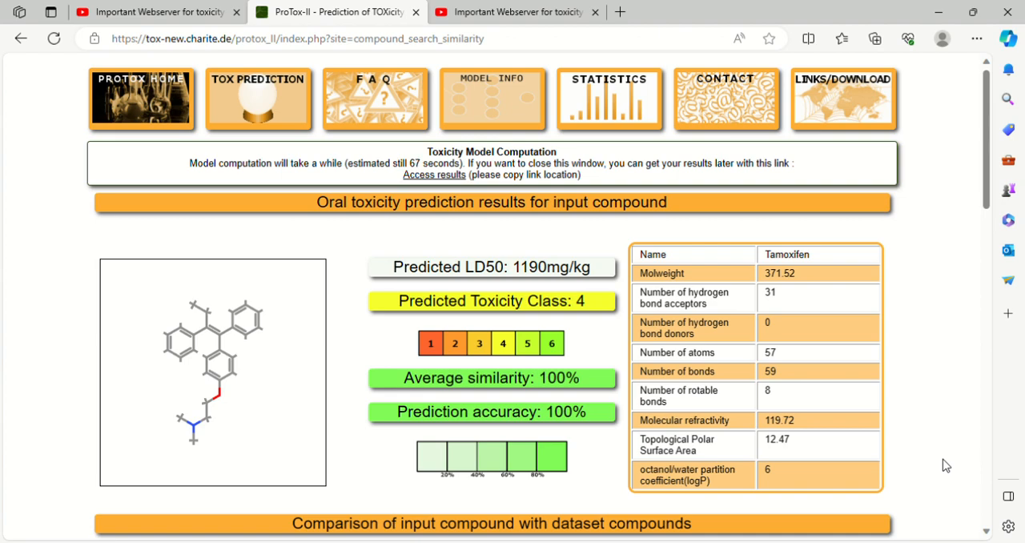
scroll("down", 3)
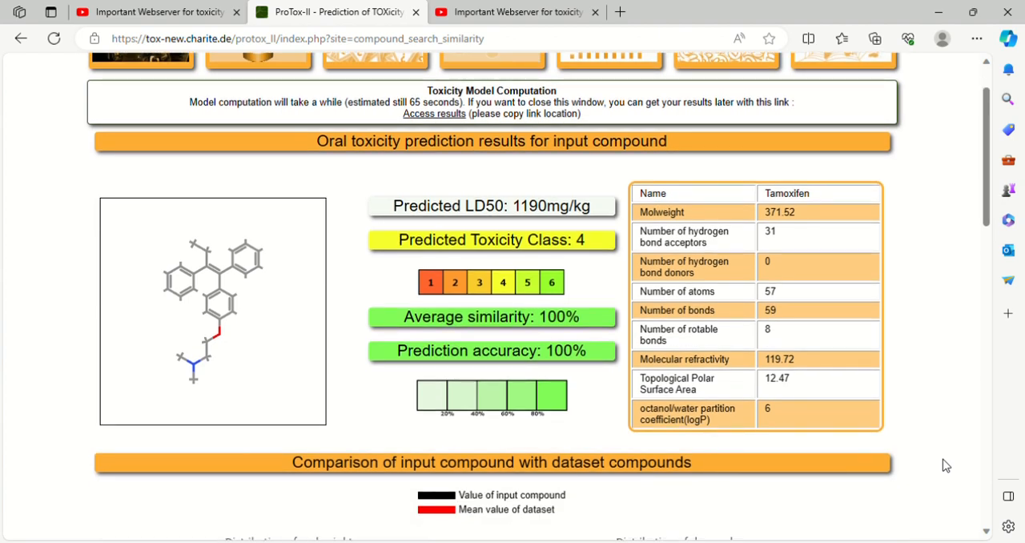
scroll("down", 3)
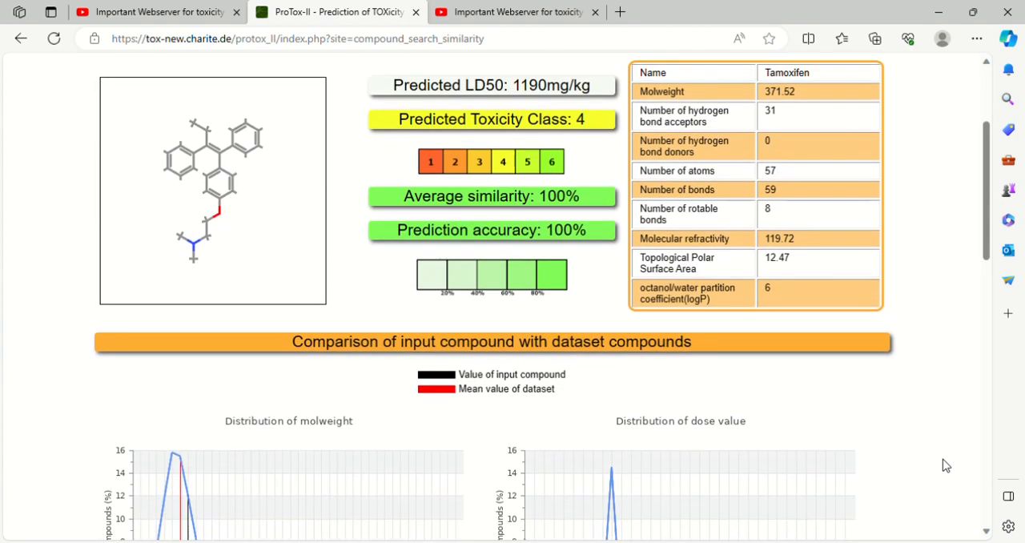
scroll("down", 3)
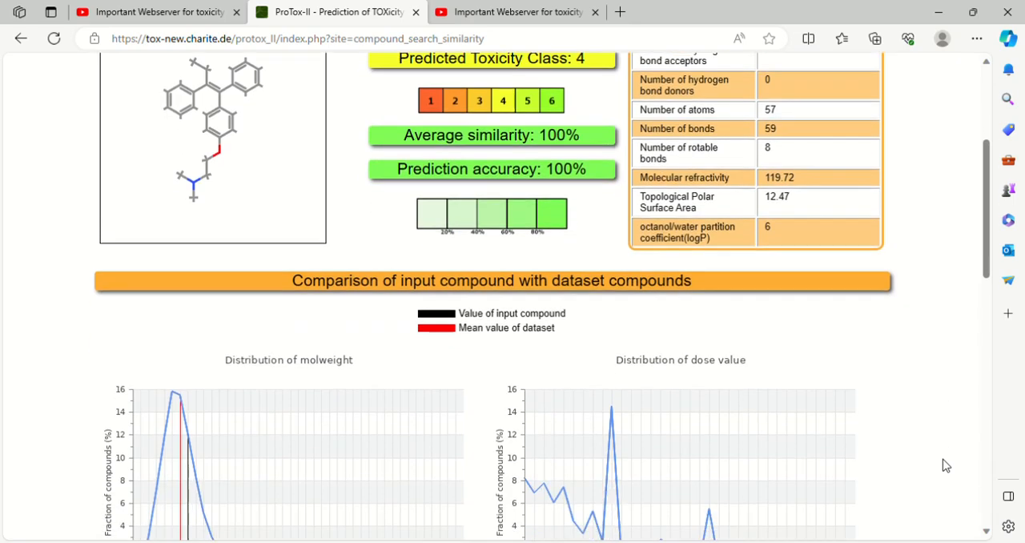
scroll("down", 3)
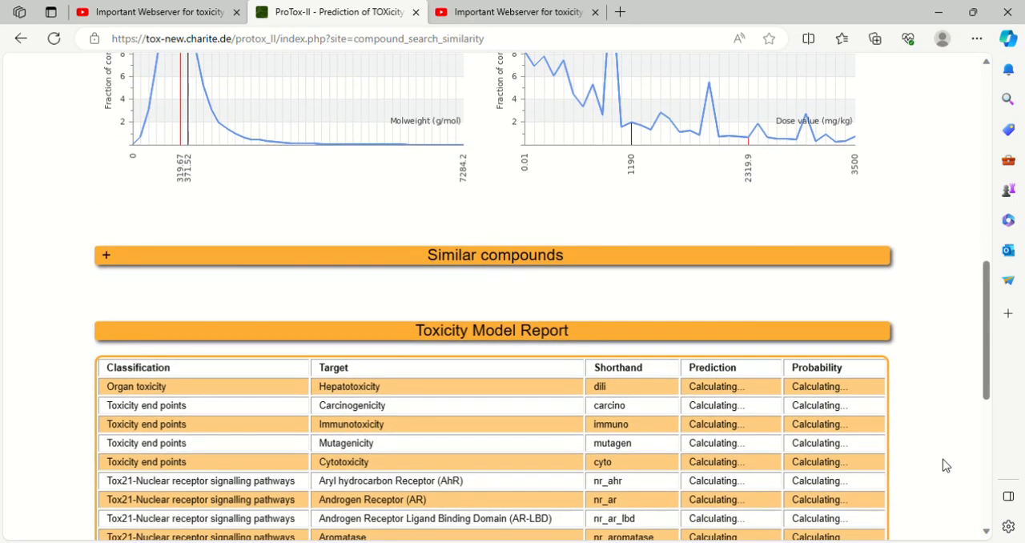
scroll("down", 3)
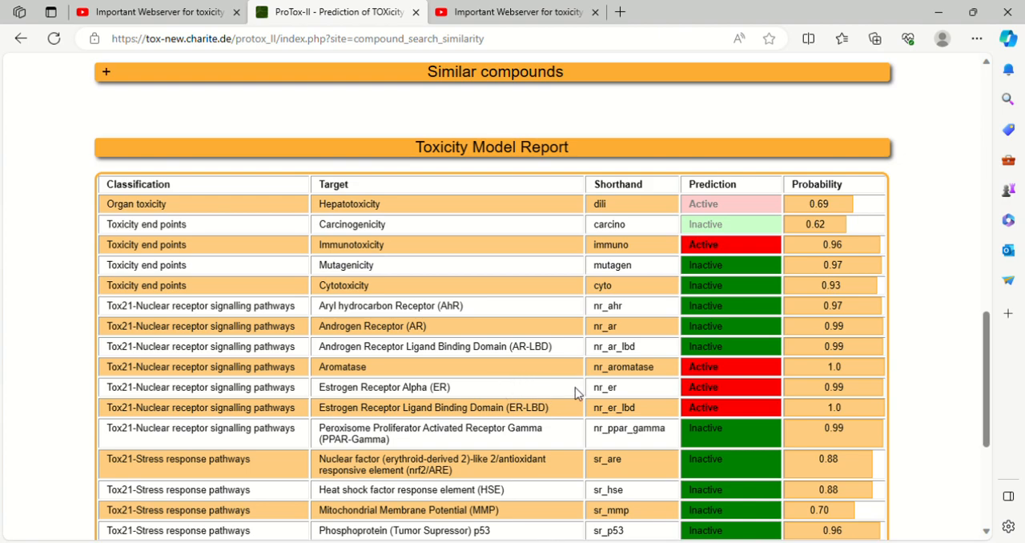
mouse_move(463, 375)
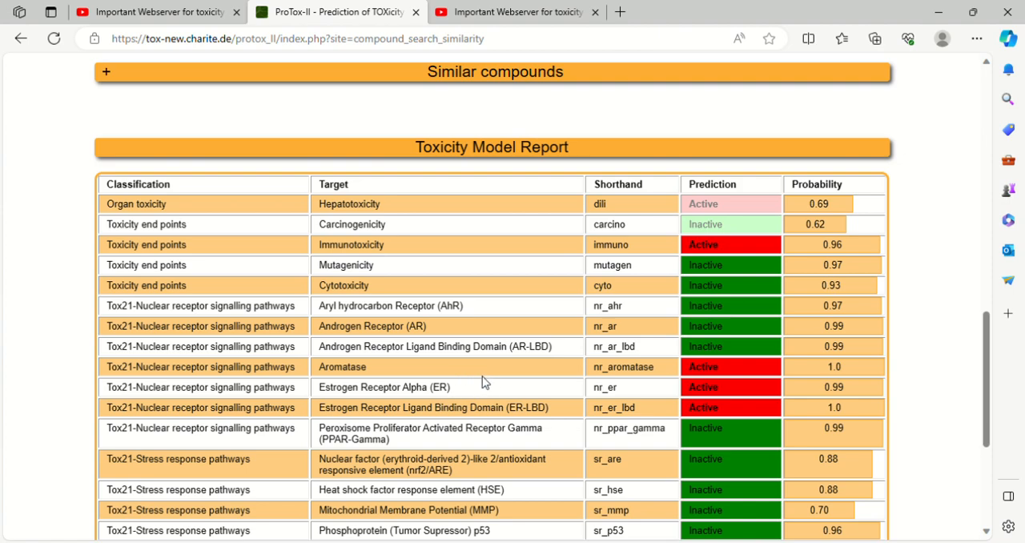
mouse_move(497, 381)
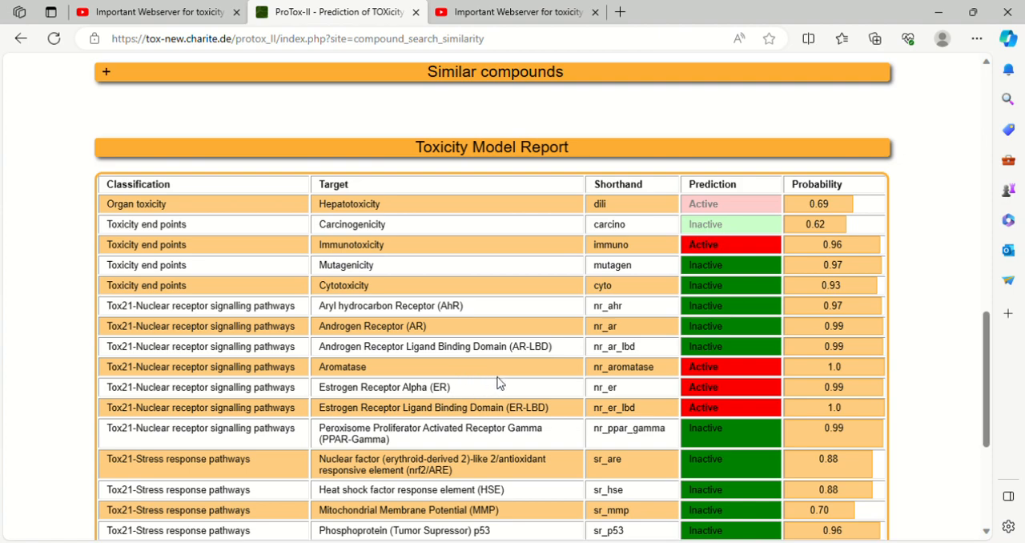
mouse_move(500, 401)
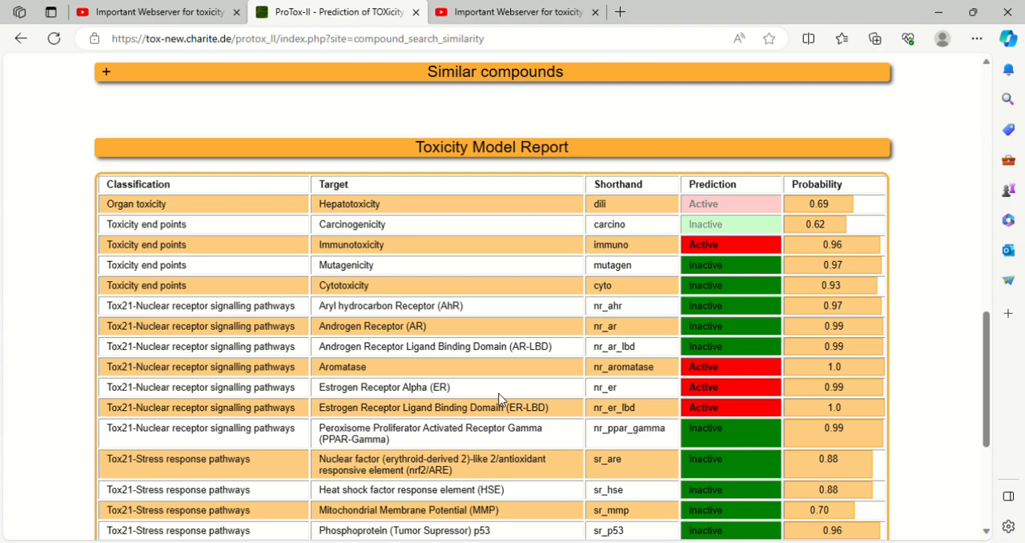
mouse_move(510, 443)
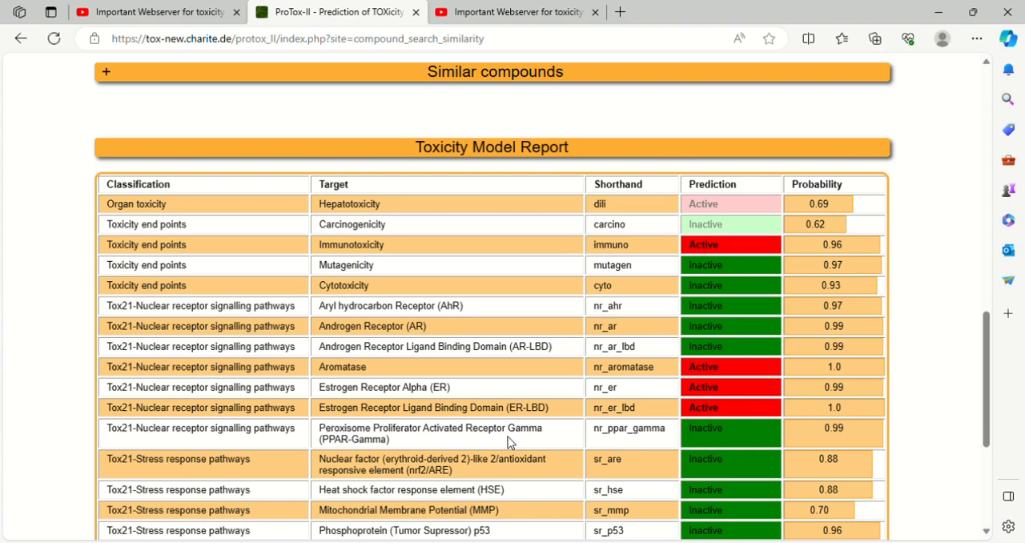
Step: Scroll to the last Tox21 stress response rows, ending with ATAD5 inactive at 0.99
scroll("down", 3)
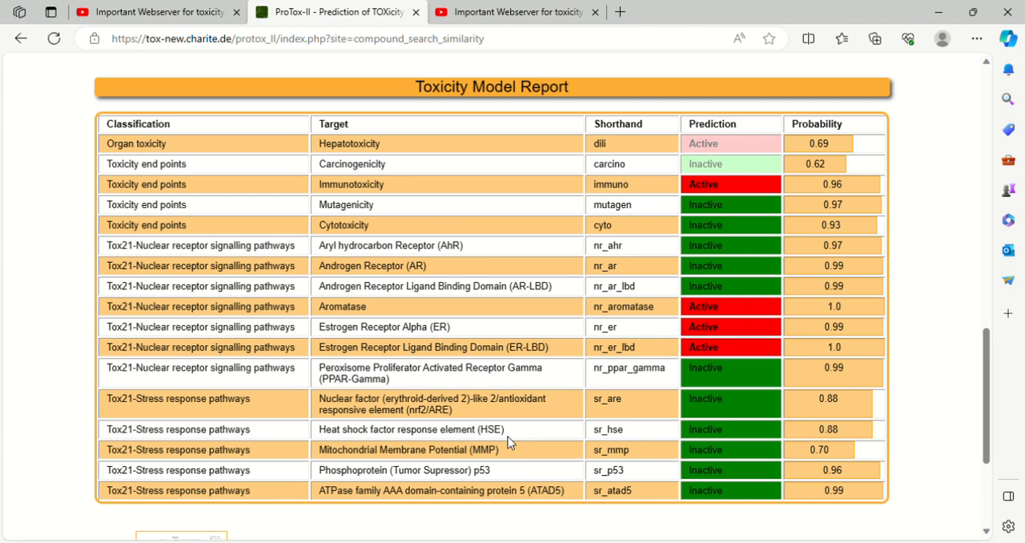
mouse_move(995, 480)
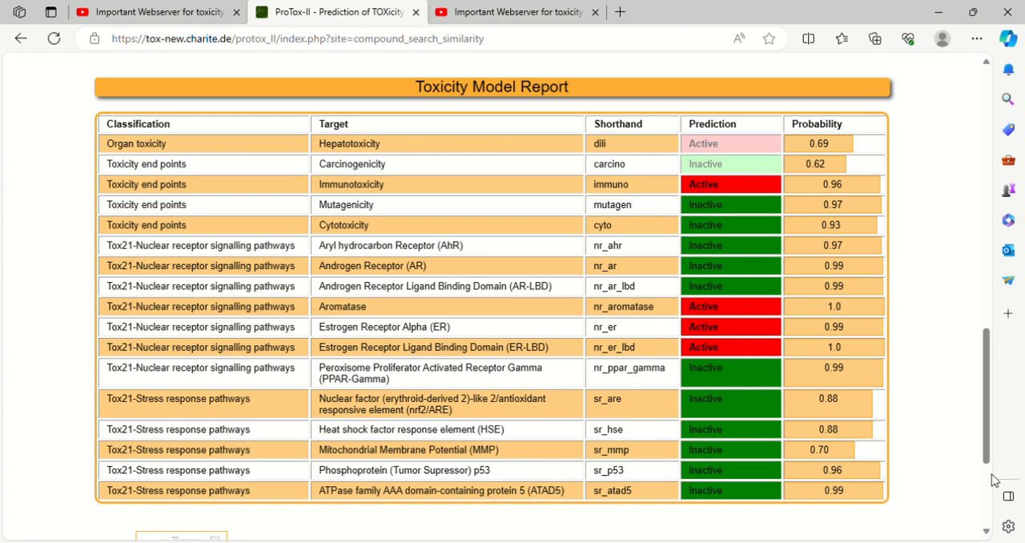
mouse_move(999, 474)
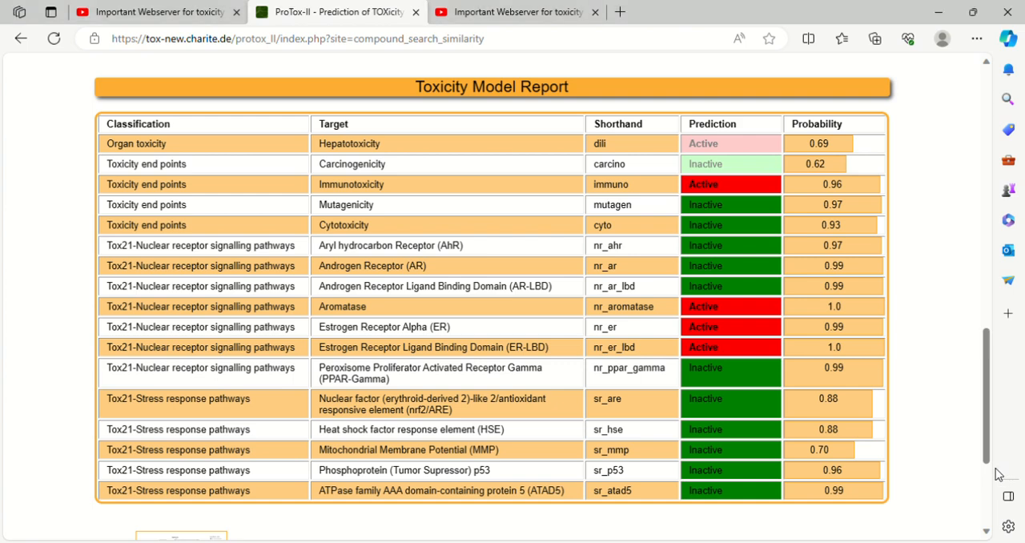
mouse_move(952, 324)
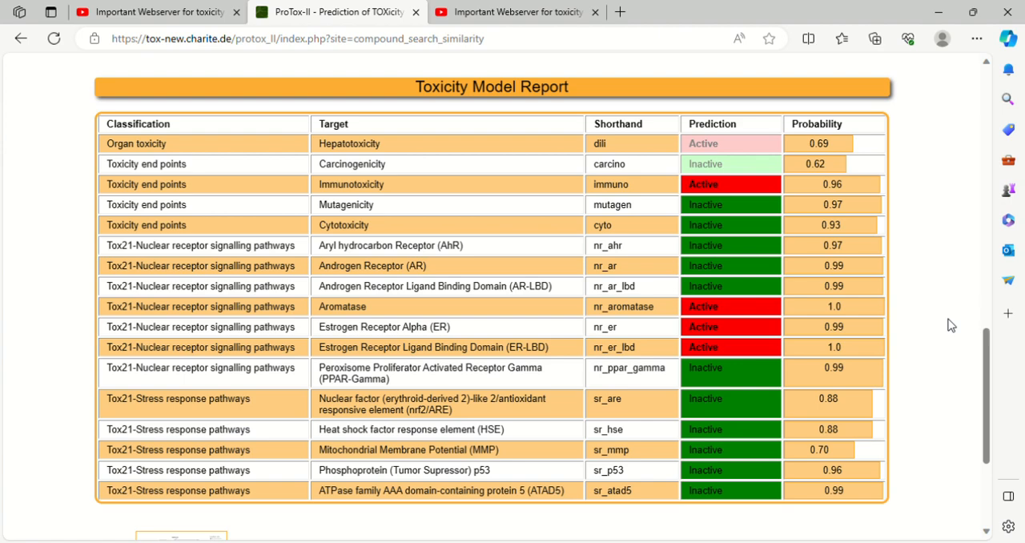
Step: Return to the oral toxicity summary and open Tamoxifen's toxicity radar chart in a new tab
scroll("up", 3)
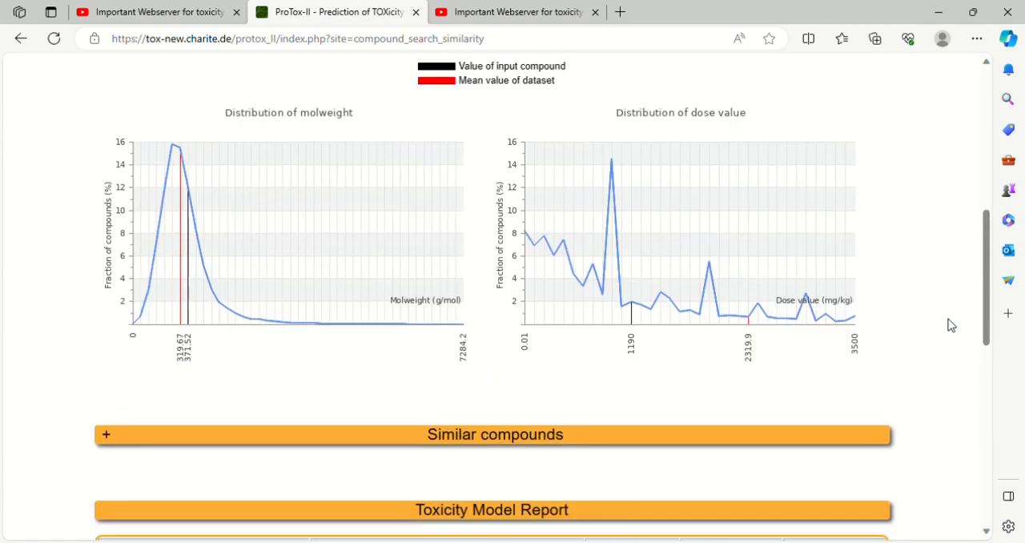
scroll("up", 3)
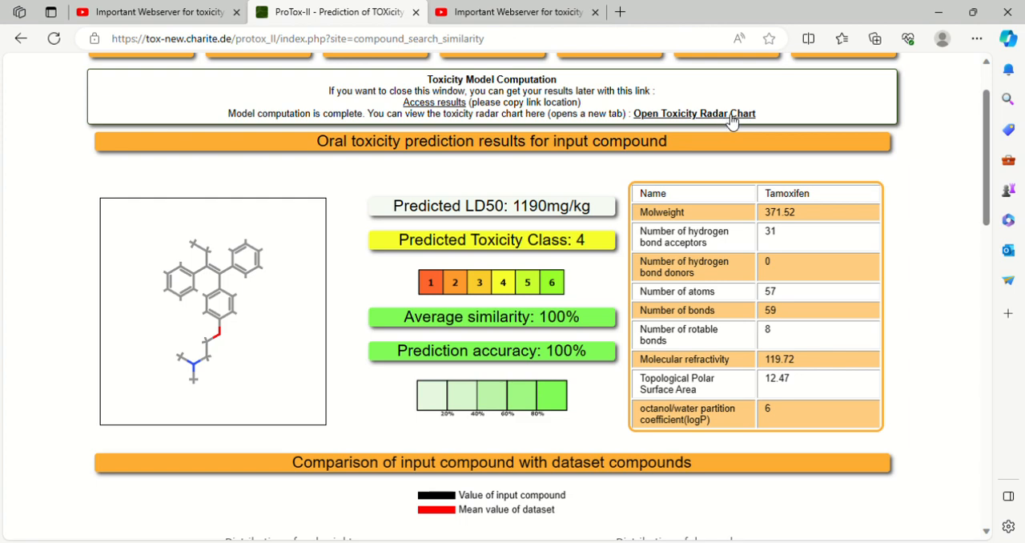
left_click(693, 112)
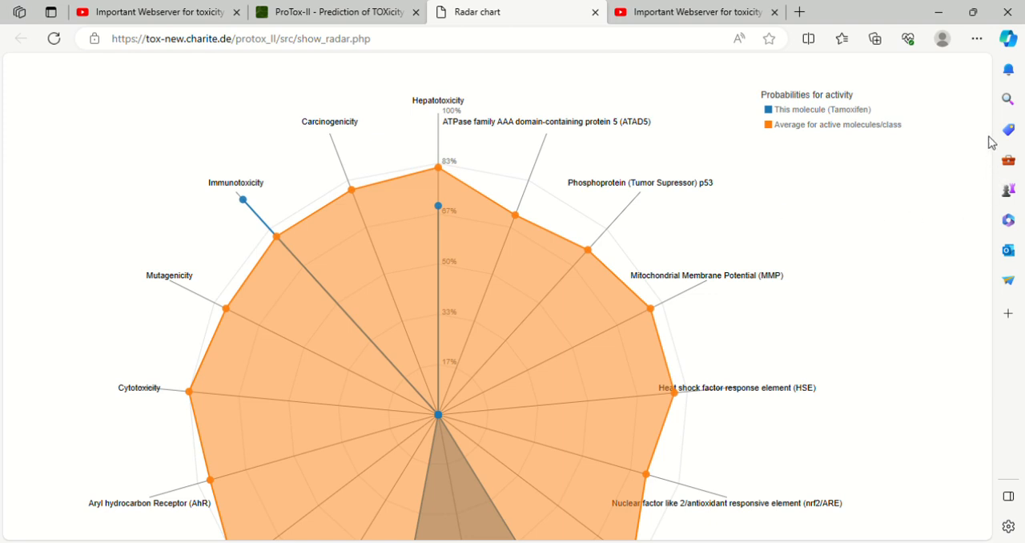
mouse_move(929, 247)
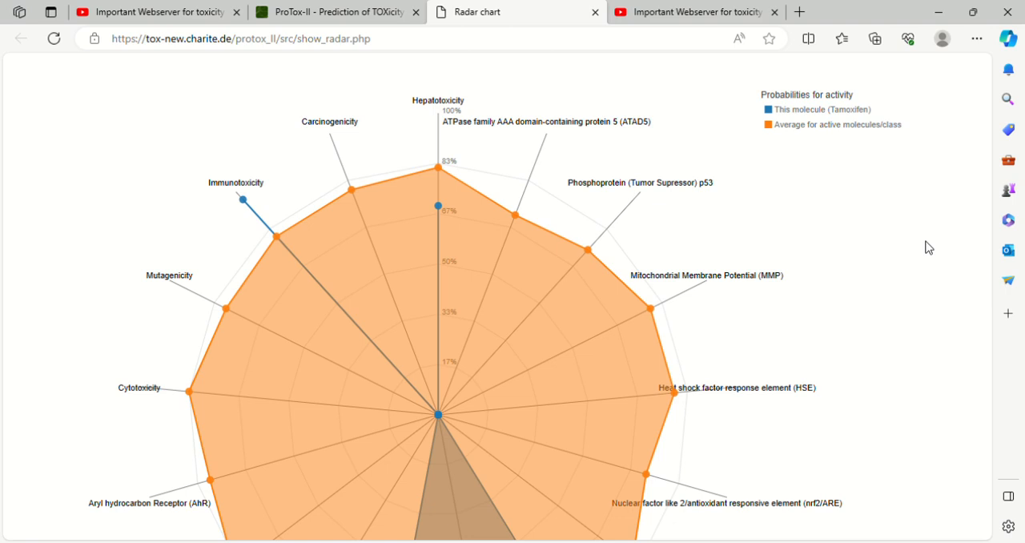
mouse_move(974, 160)
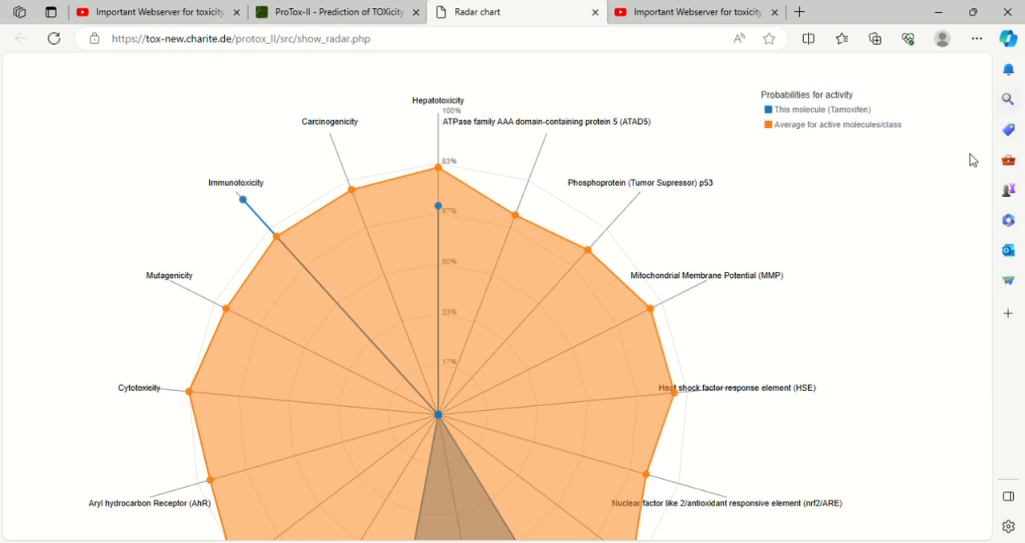
mouse_move(938, 267)
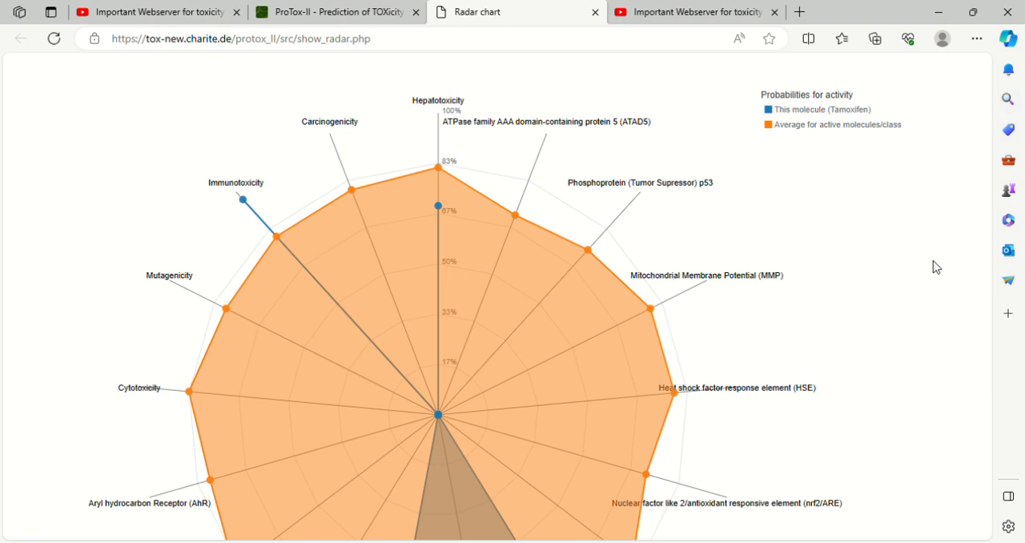
mouse_move(1014, 397)
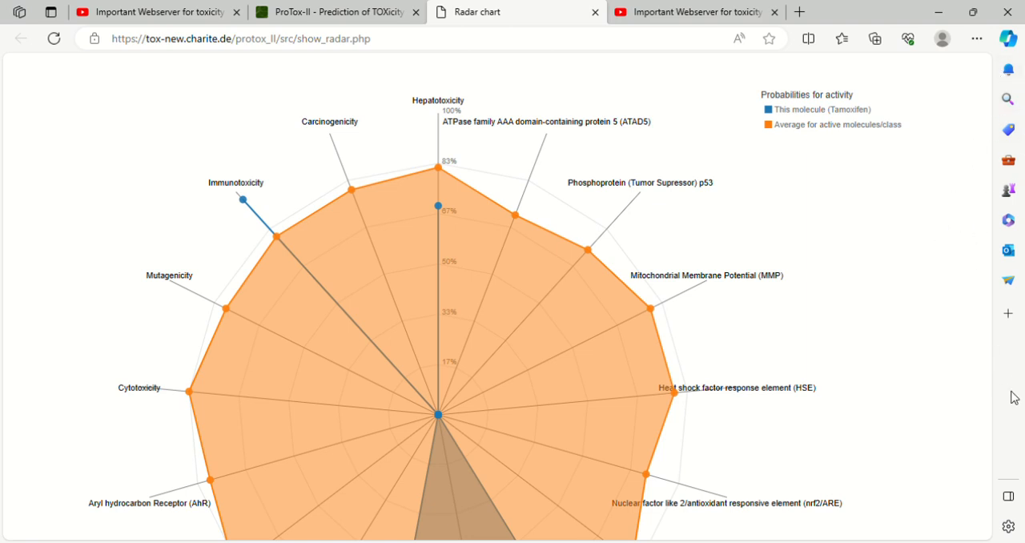
mouse_move(933, 436)
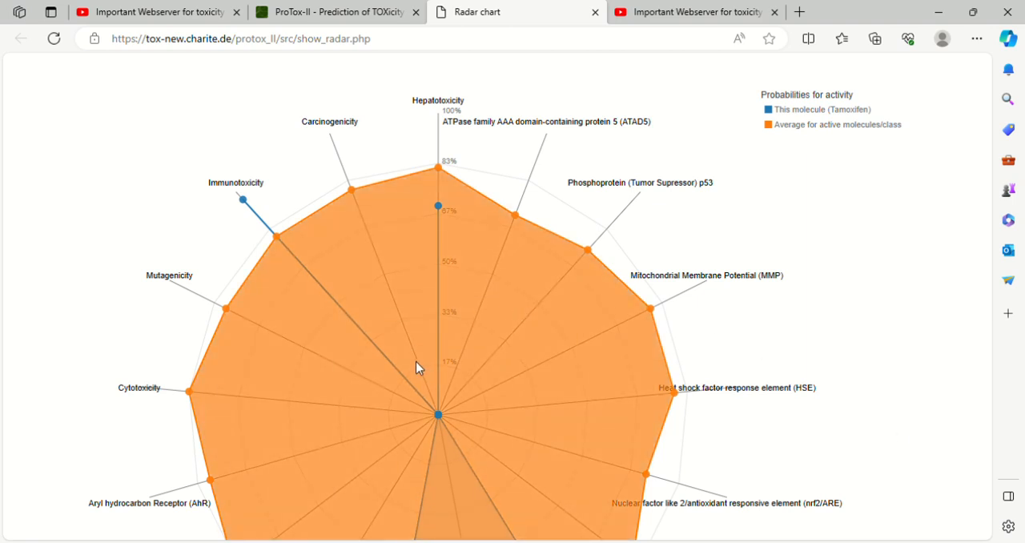
mouse_move(484, 340)
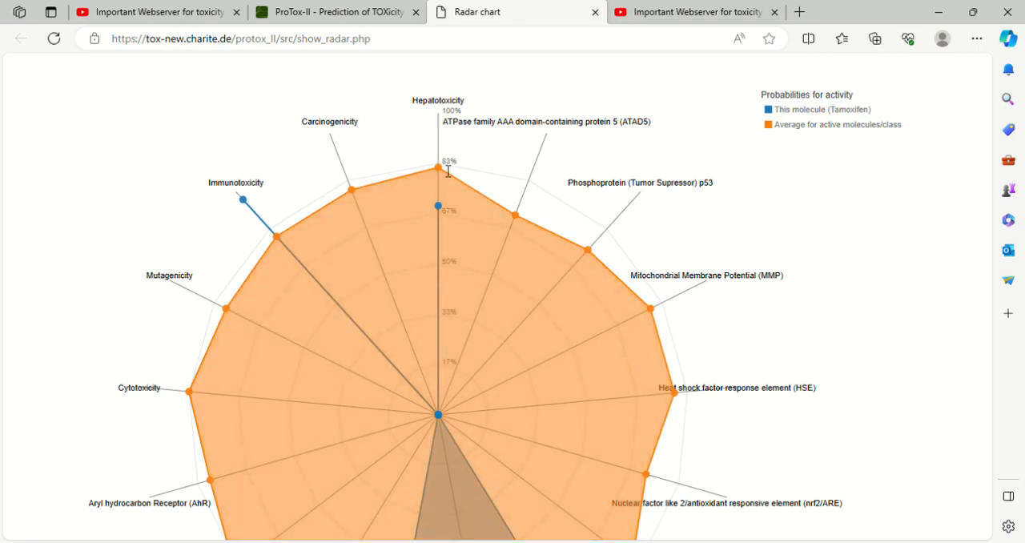
mouse_move(673, 329)
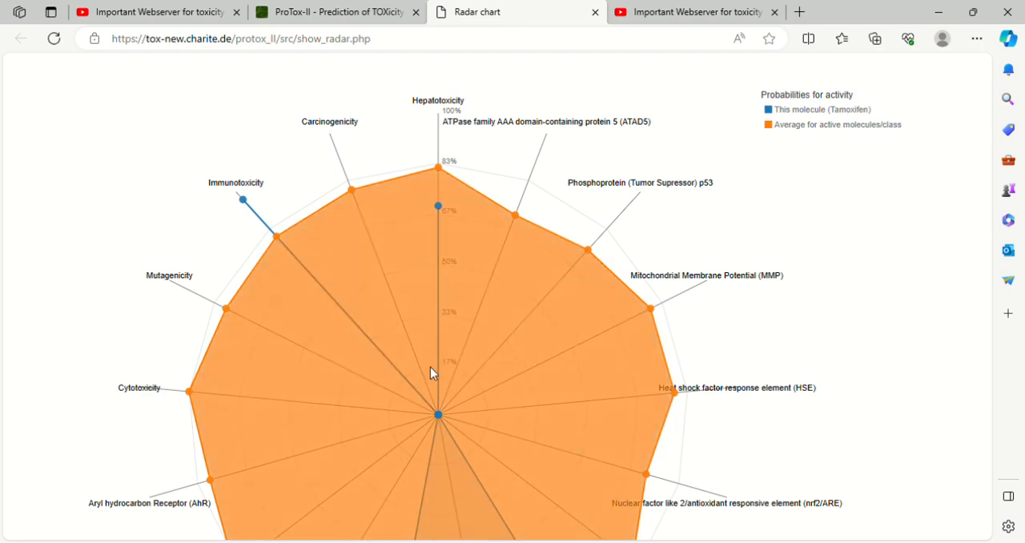
mouse_move(426, 362)
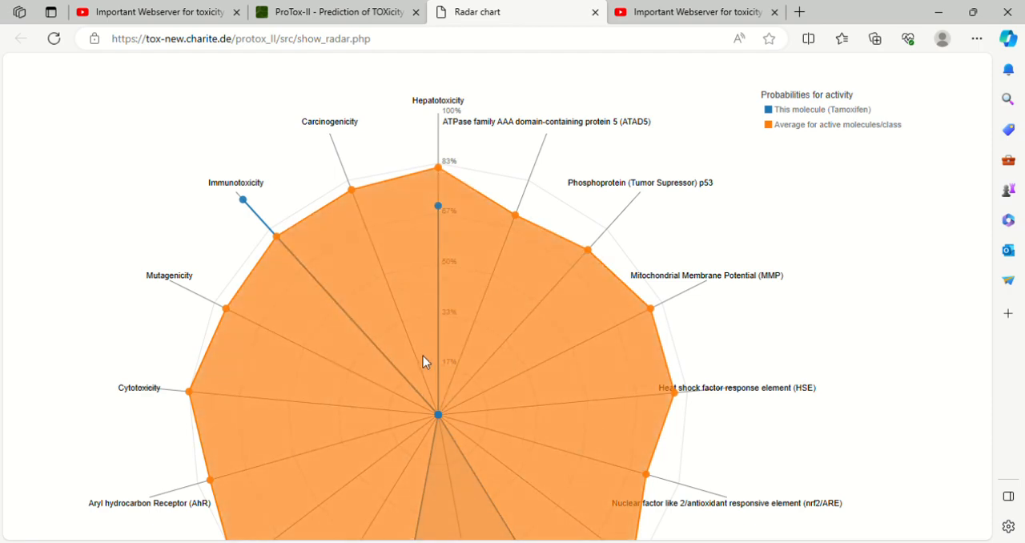
mouse_move(436, 423)
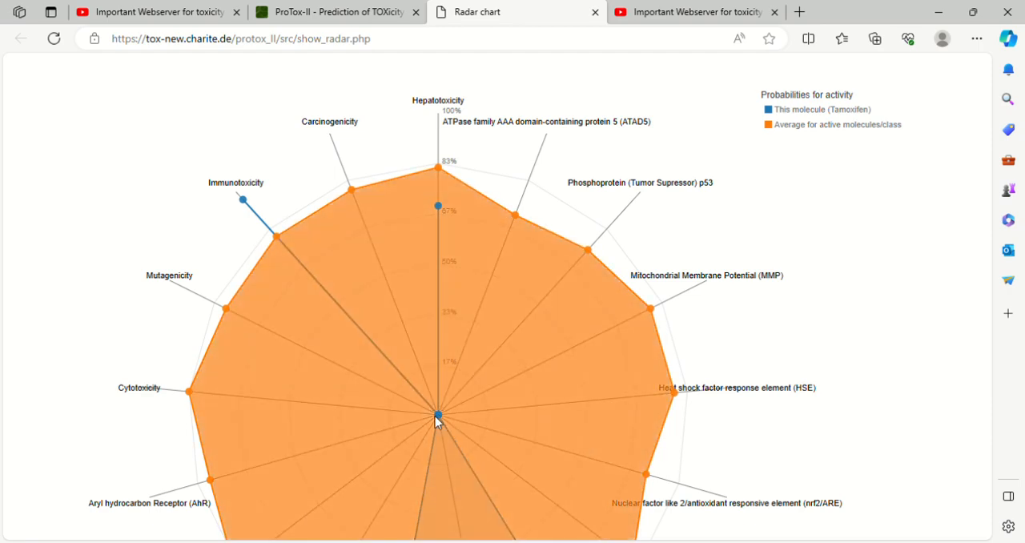
mouse_move(449, 413)
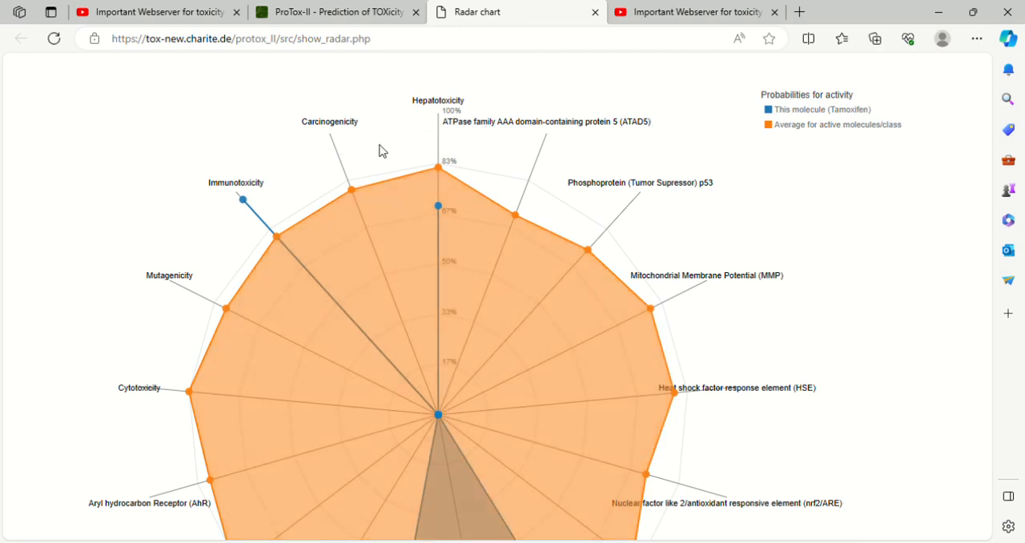
mouse_move(80, 224)
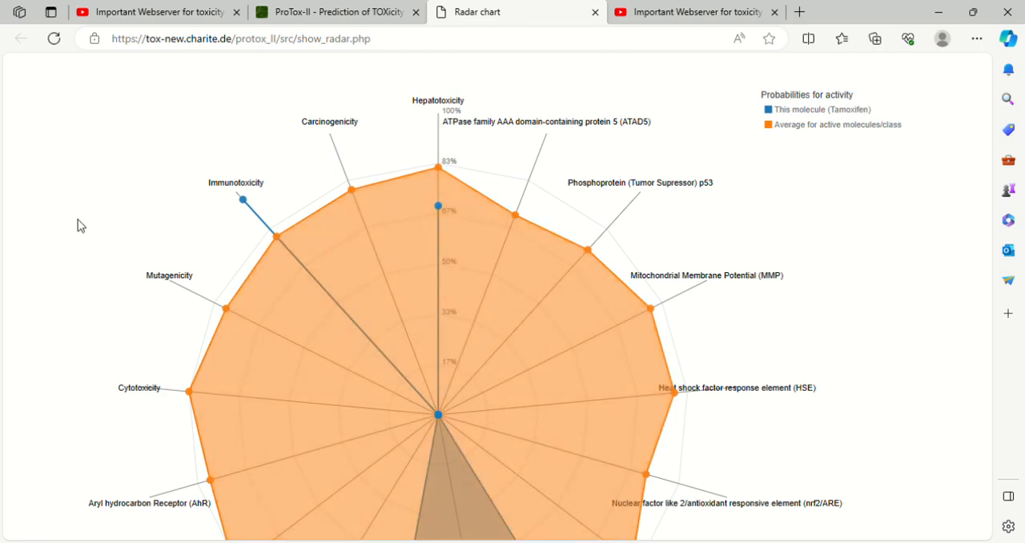
mouse_move(913, 205)
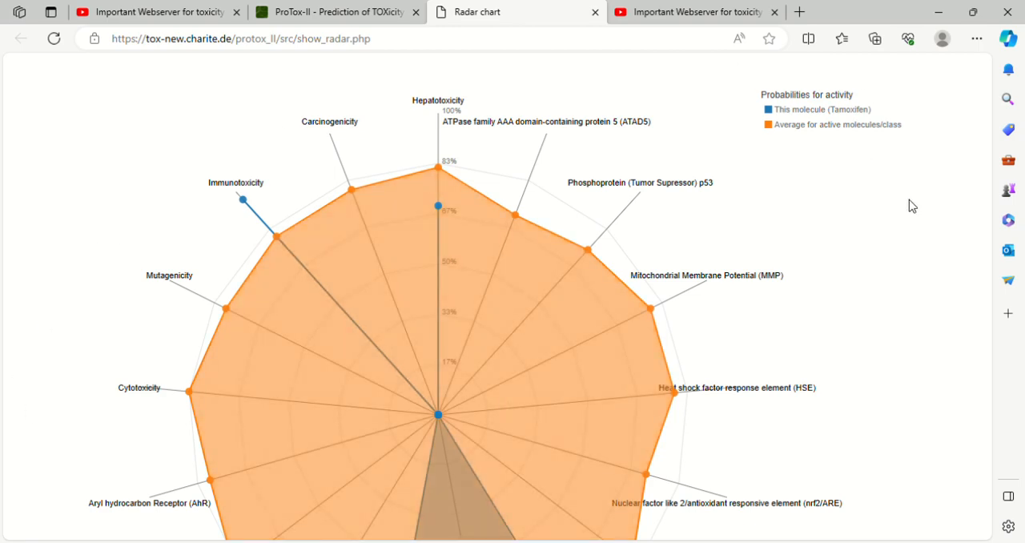
mouse_move(875, 305)
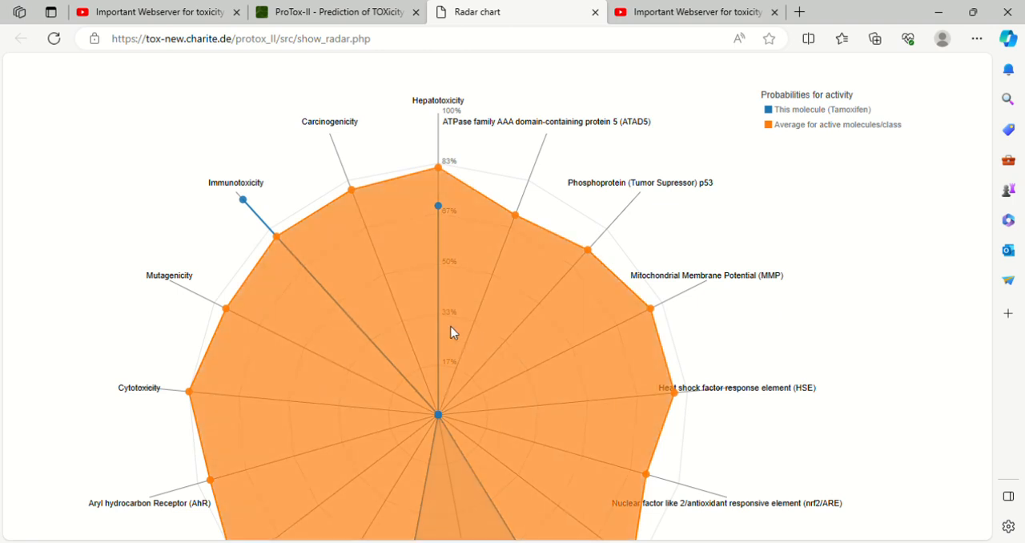
mouse_move(516, 243)
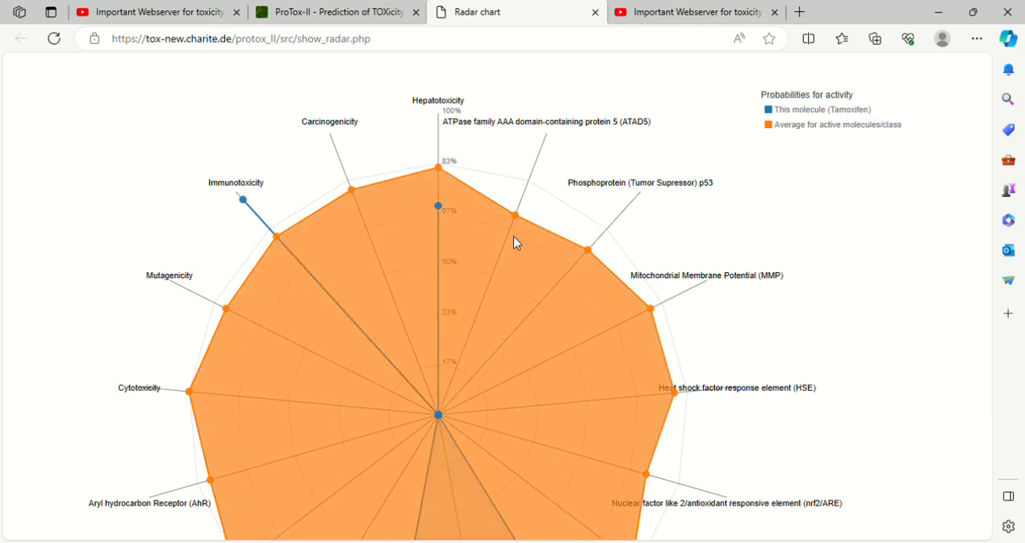
mouse_move(516, 263)
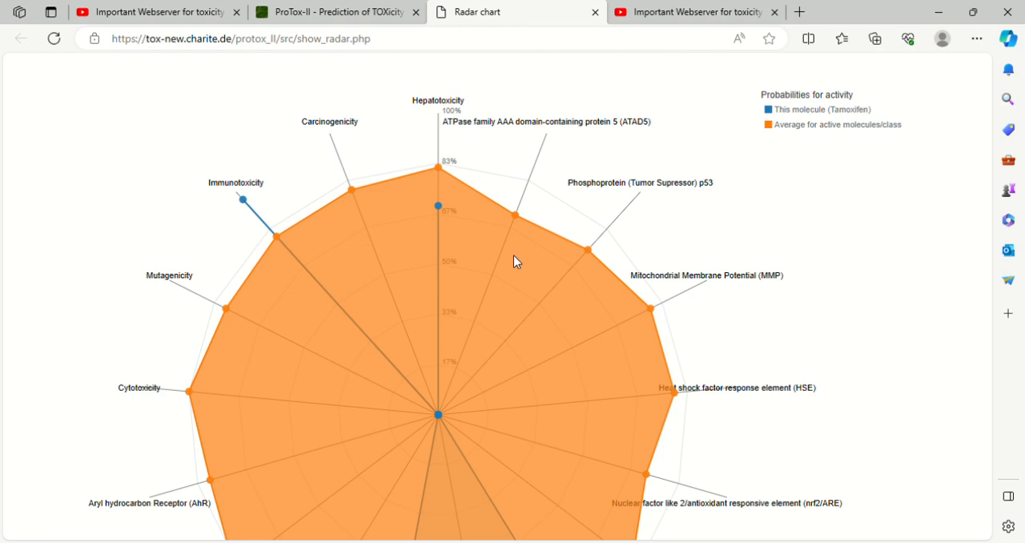
mouse_move(202, 465)
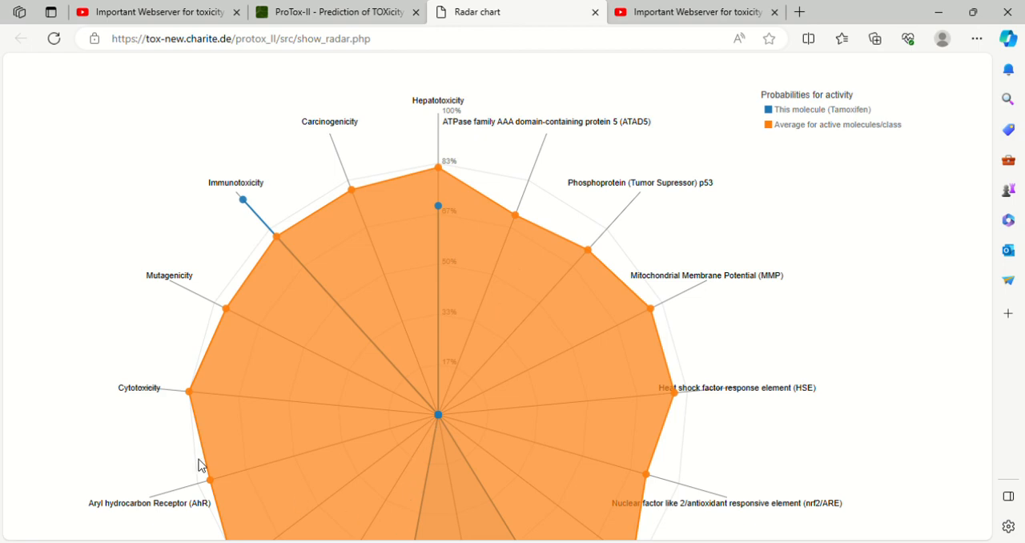